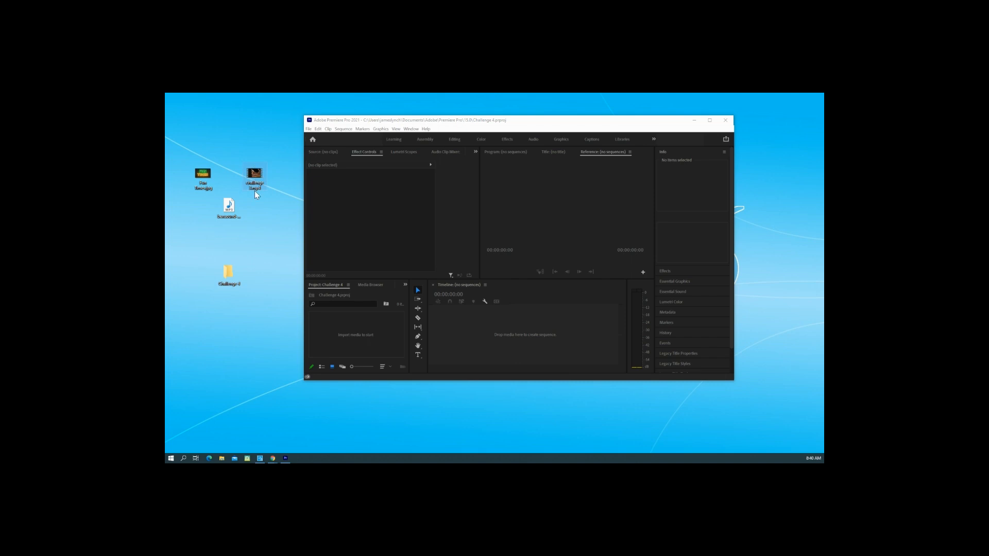
{"action": "mouse_move", "coordinate": [254, 177]}
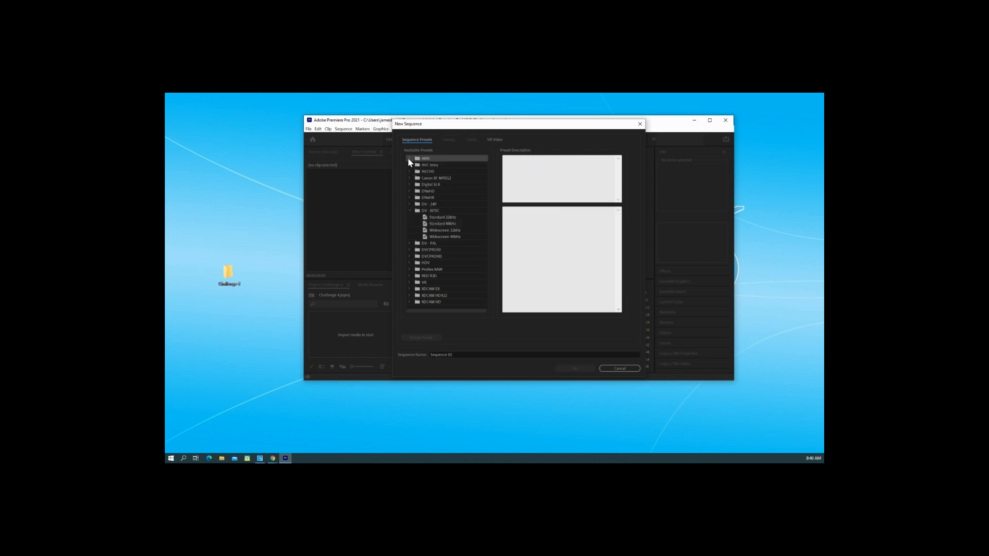
Build Sequence 01 from the ARRI 1080p 23.976 preset.
{"action": "left_click", "coordinate": [410, 158]}
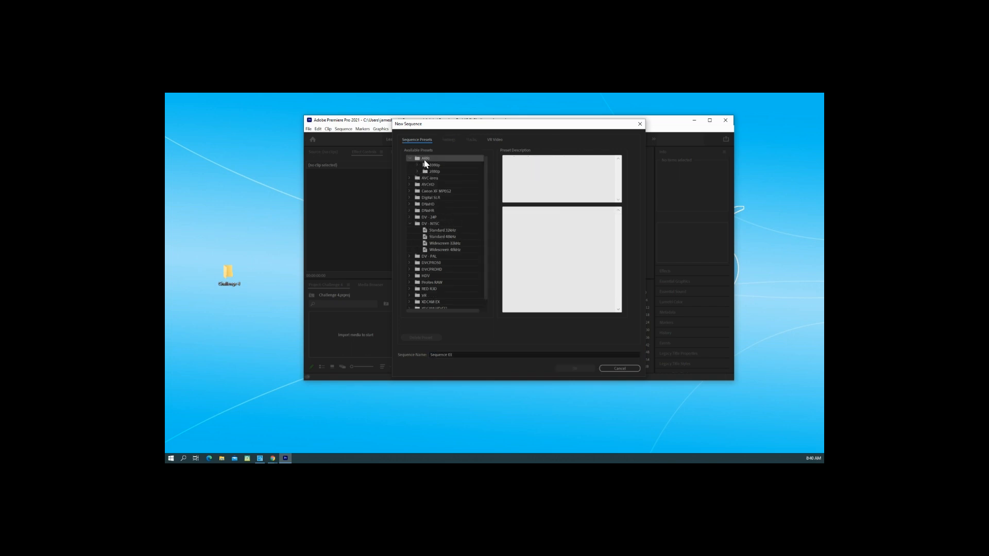
{"action": "left_click", "coordinate": [418, 165]}
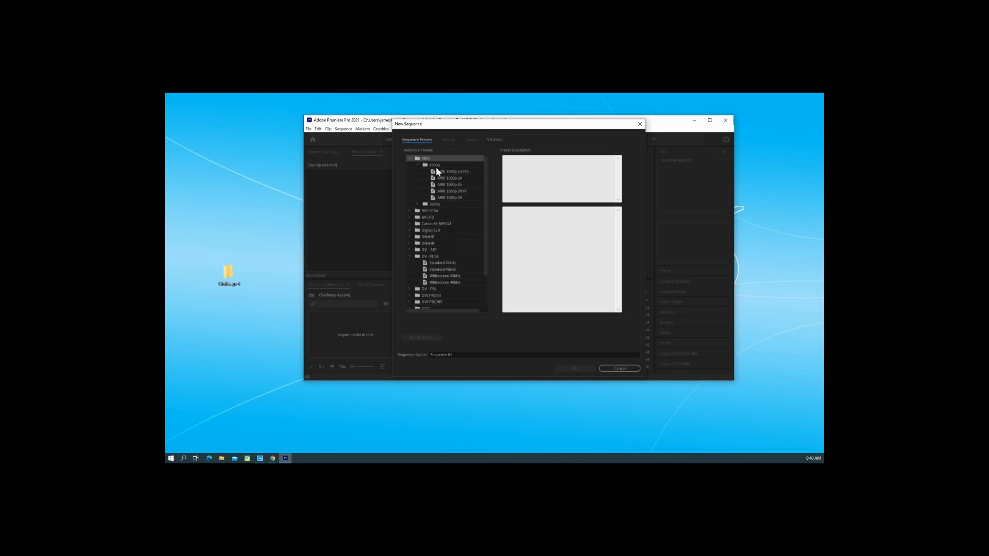
{"action": "left_click", "coordinate": [451, 171]}
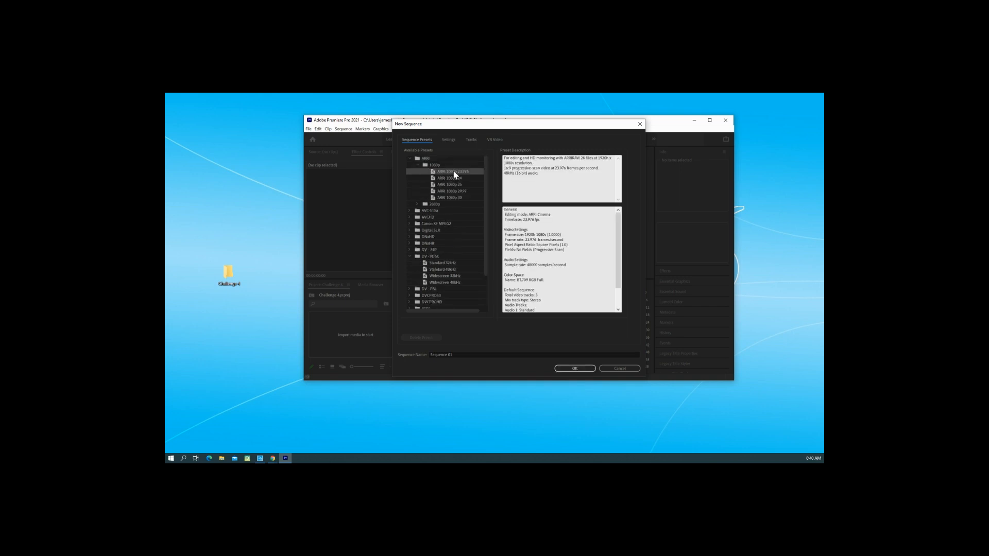
{"action": "mouse_move", "coordinate": [466, 176]}
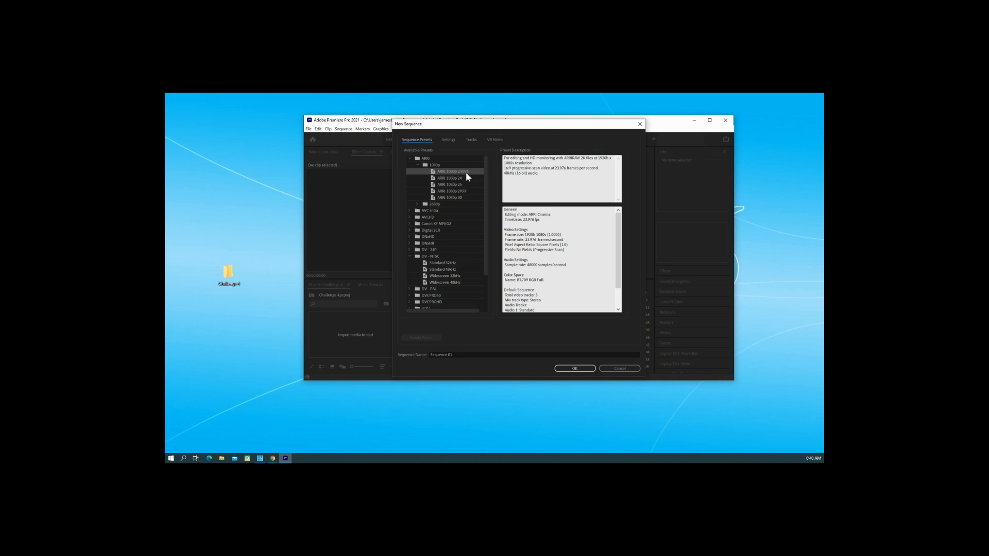
{"action": "mouse_move", "coordinate": [546, 361]}
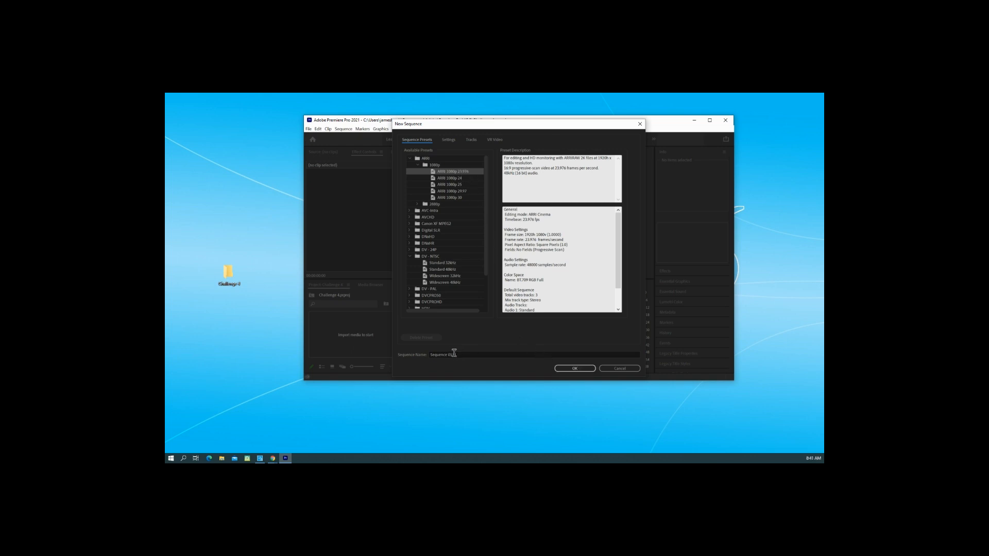
{"action": "left_click", "coordinate": [574, 368]}
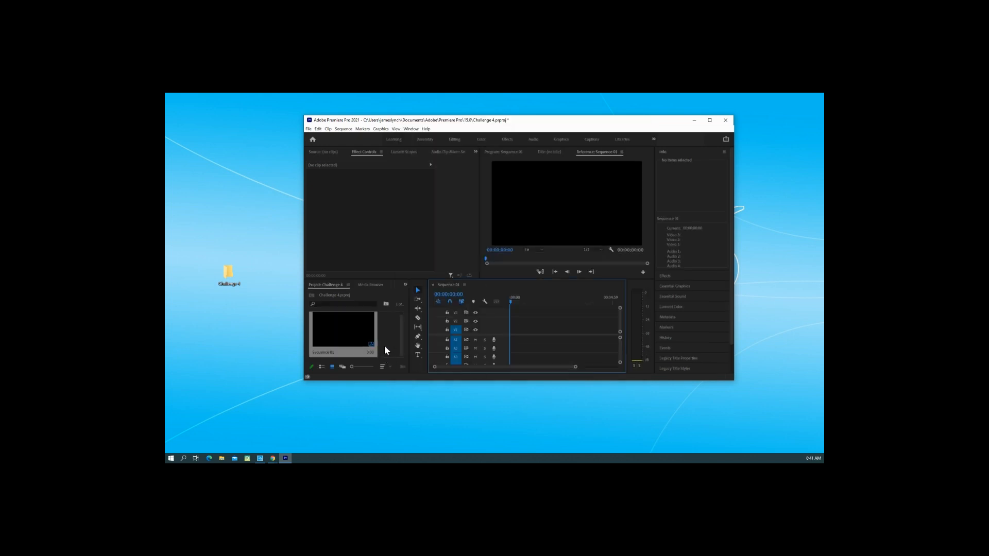
{"action": "mouse_move", "coordinate": [410, 310]}
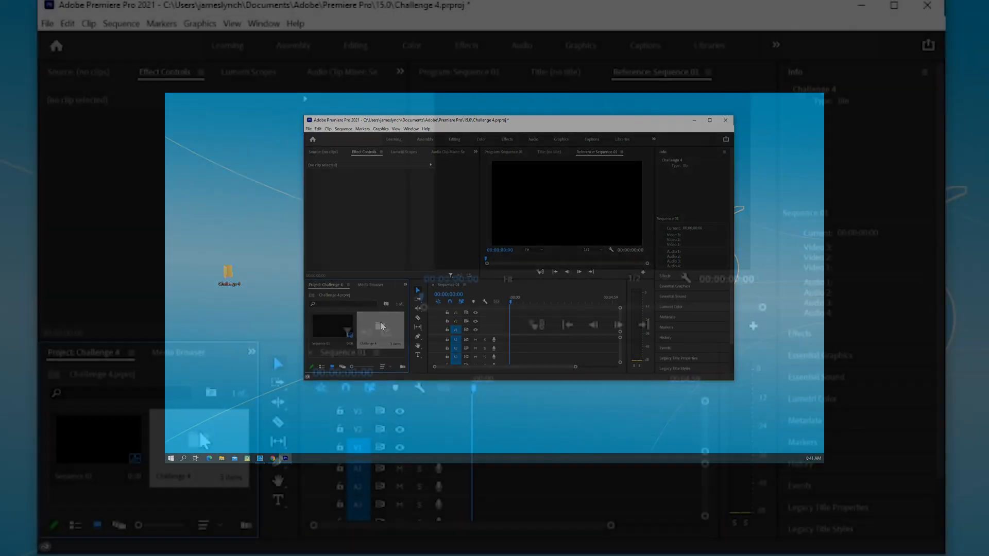
From the Challenge 4 bin, add challenge 3.mp4 to the timeline and match the sequence settings to it.
{"action": "left_click", "coordinate": [708, 120]}
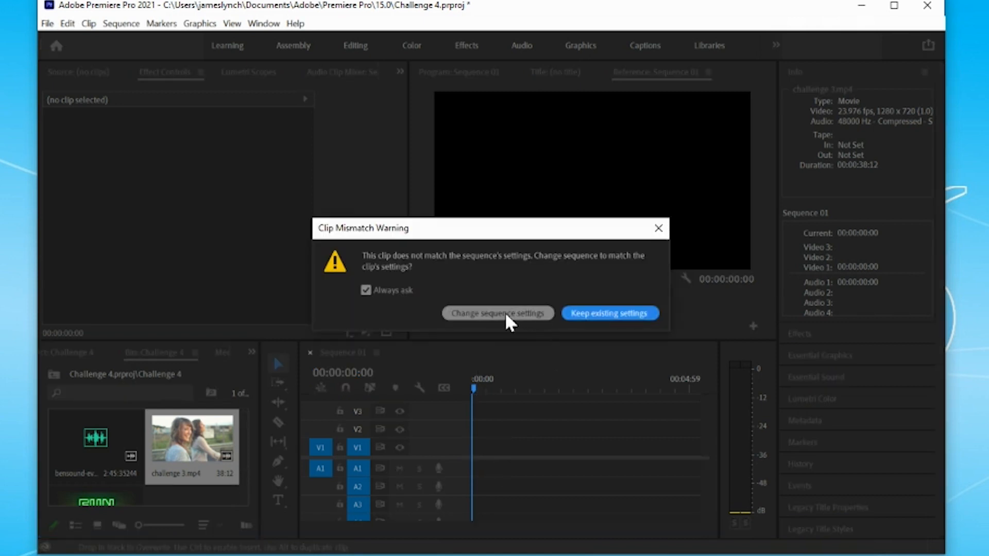
{"action": "left_click", "coordinate": [609, 314]}
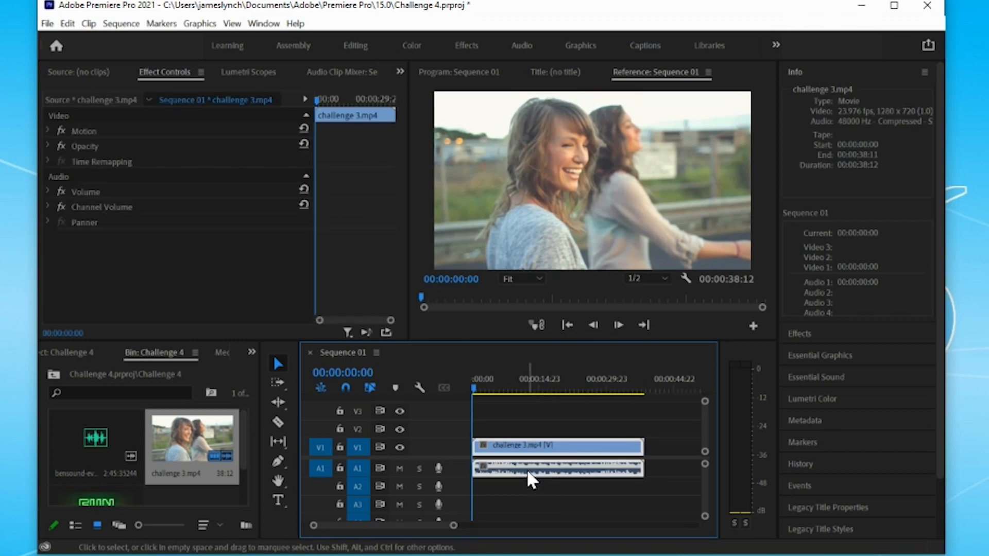
Unlink challenge 3.mp4's audio from its video and select the audio clip on A1.
{"action": "right_click", "coordinate": [530, 468]}
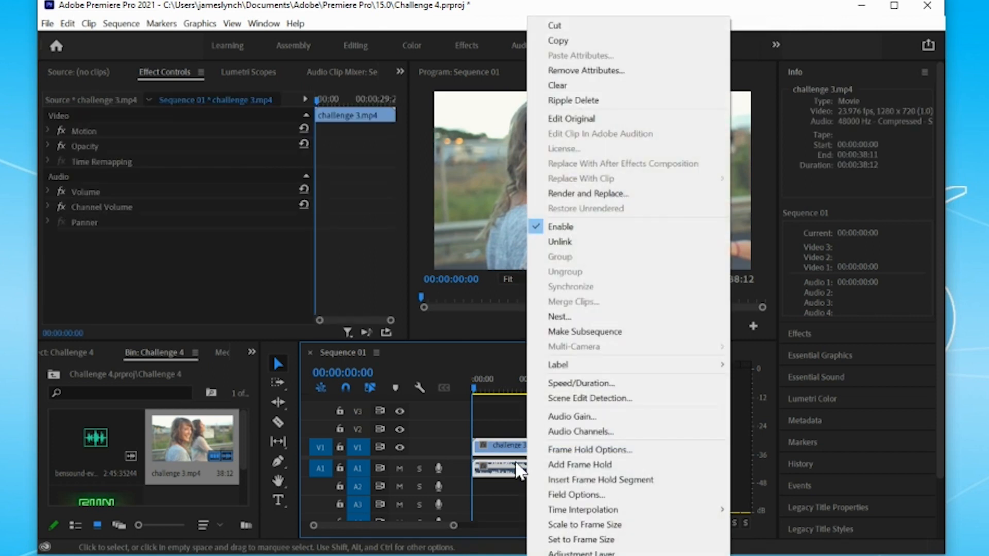
{"action": "mouse_move", "coordinate": [526, 338]}
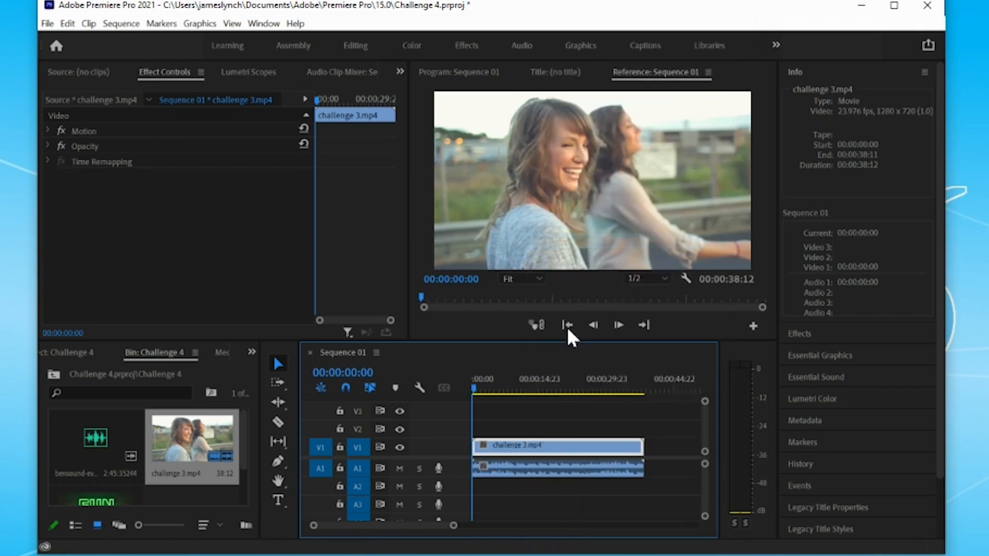
{"action": "left_click", "coordinate": [558, 468]}
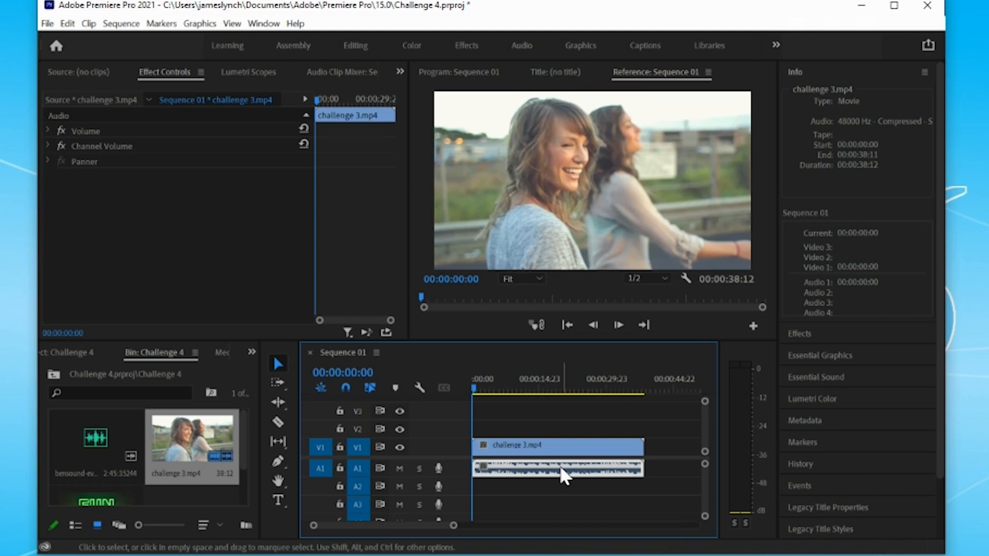
{"action": "mouse_move", "coordinate": [562, 472]}
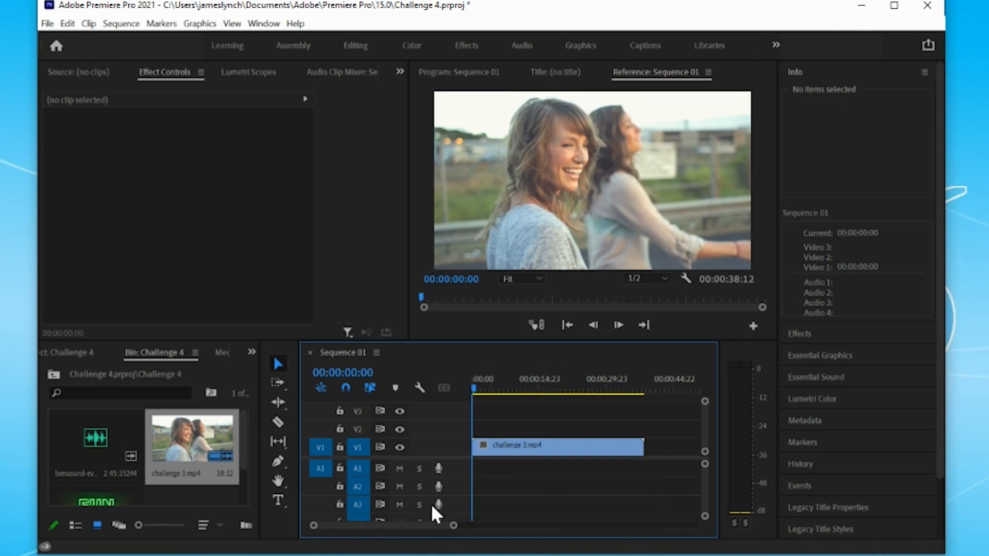
{"action": "mouse_move", "coordinate": [95, 506]}
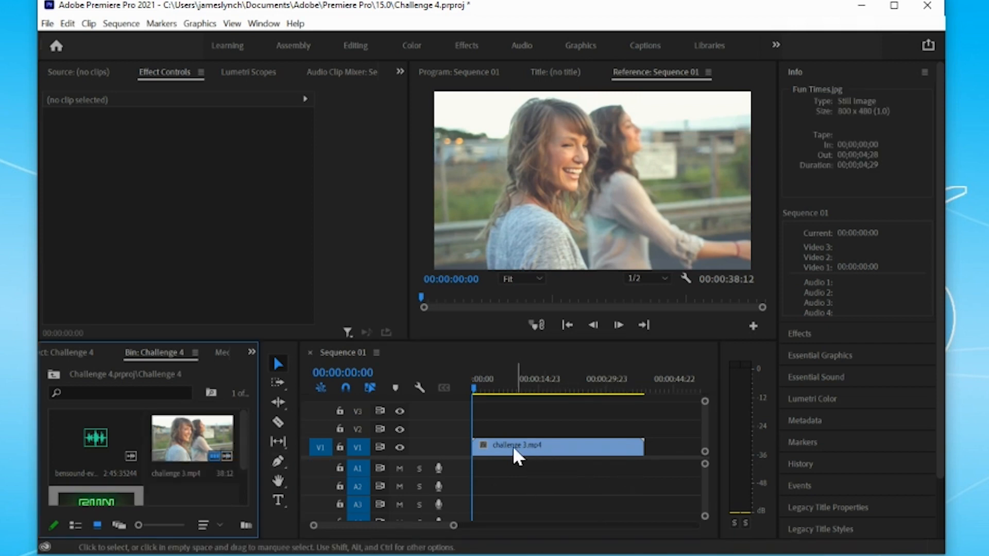
Put Fun Times.jpg at the start of V1 before challenge 3.mp4, with bensound-evolution.mp3 on A1.
{"action": "left_click", "coordinate": [491, 446]}
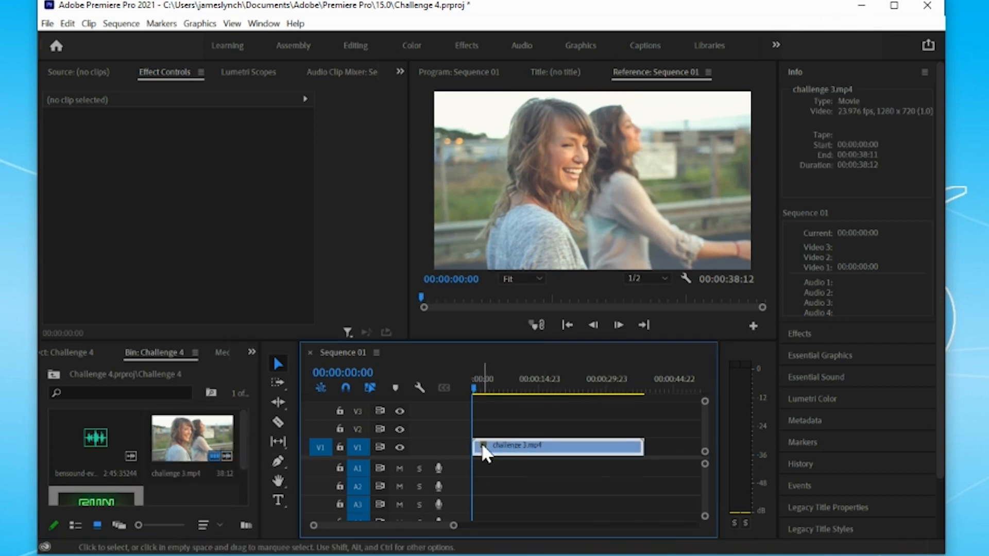
{"action": "left_click", "coordinate": [555, 446]}
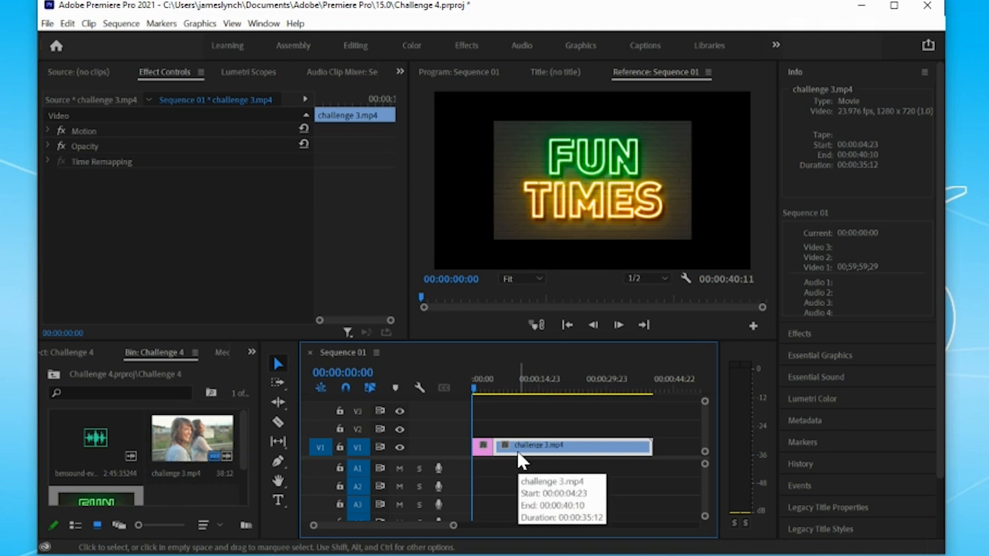
{"action": "left_click", "coordinate": [95, 438]}
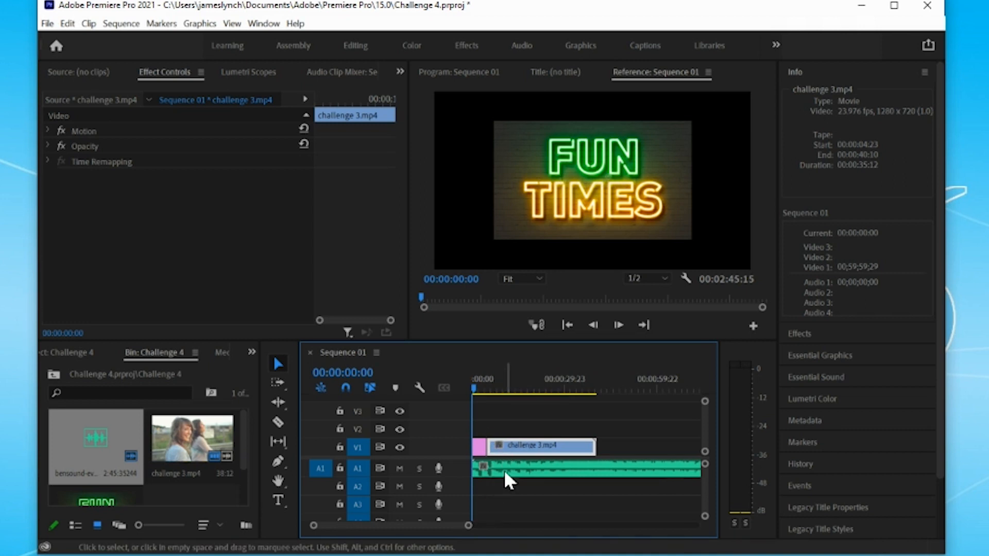
{"action": "mouse_move", "coordinate": [498, 479]}
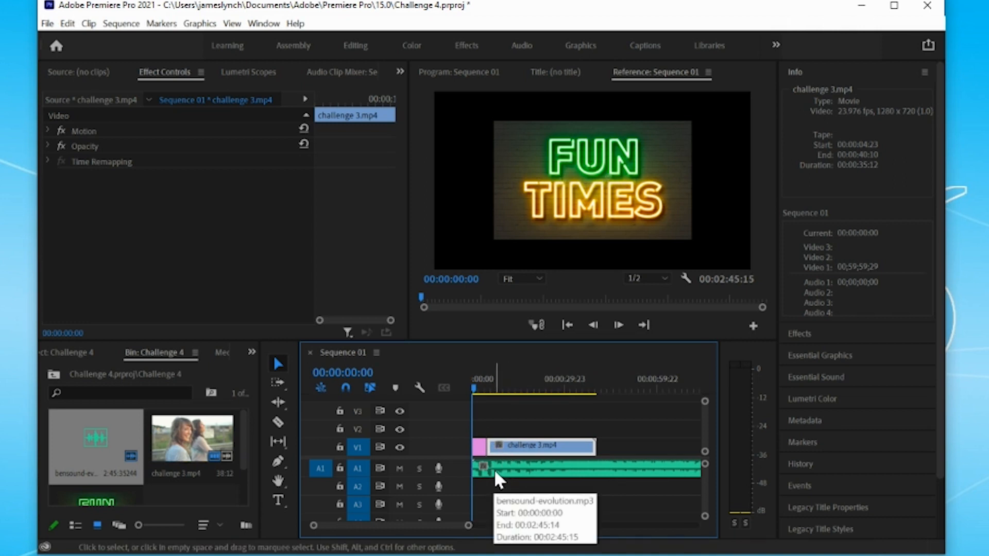
{"action": "mouse_move", "coordinate": [498, 474]}
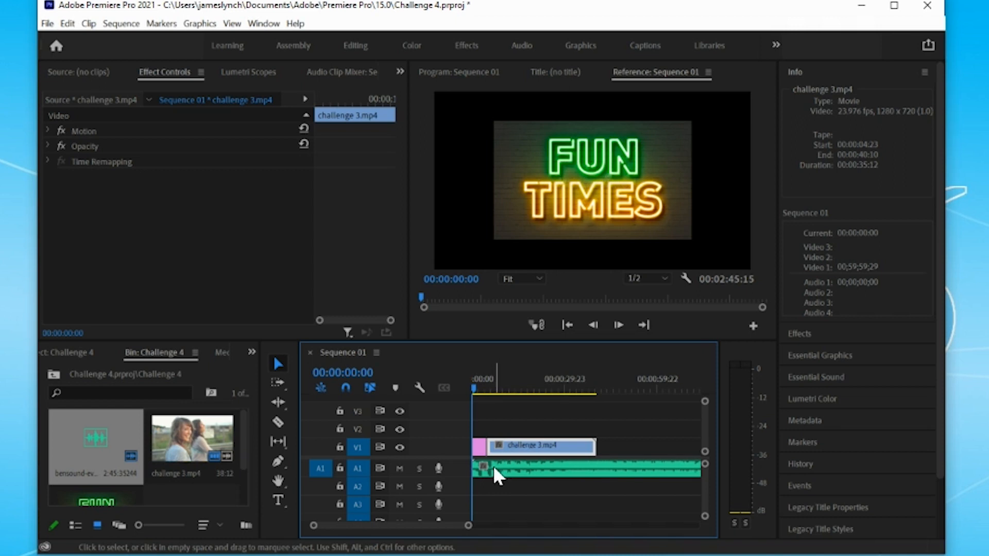
{"action": "left_click", "coordinate": [479, 447]}
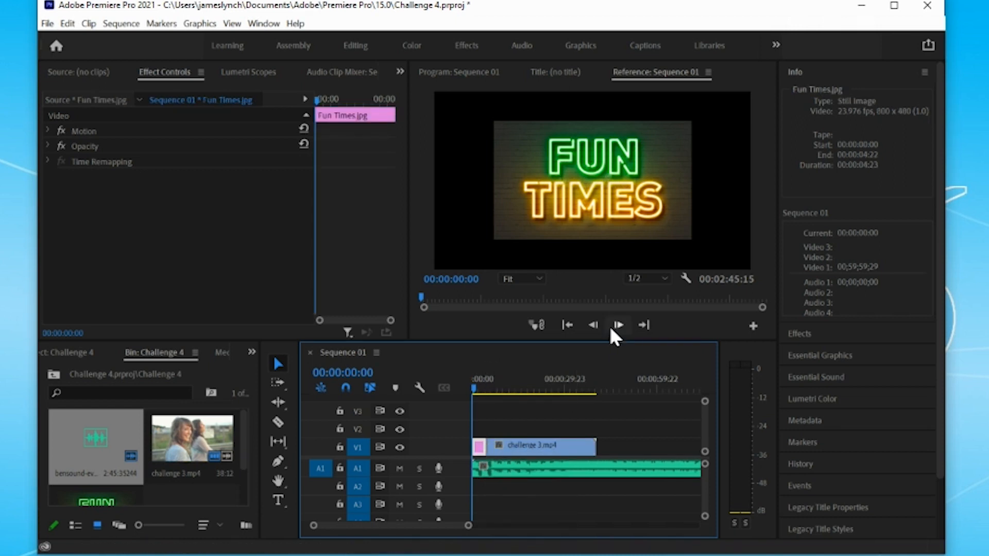
{"action": "mouse_move", "coordinate": [541, 378]}
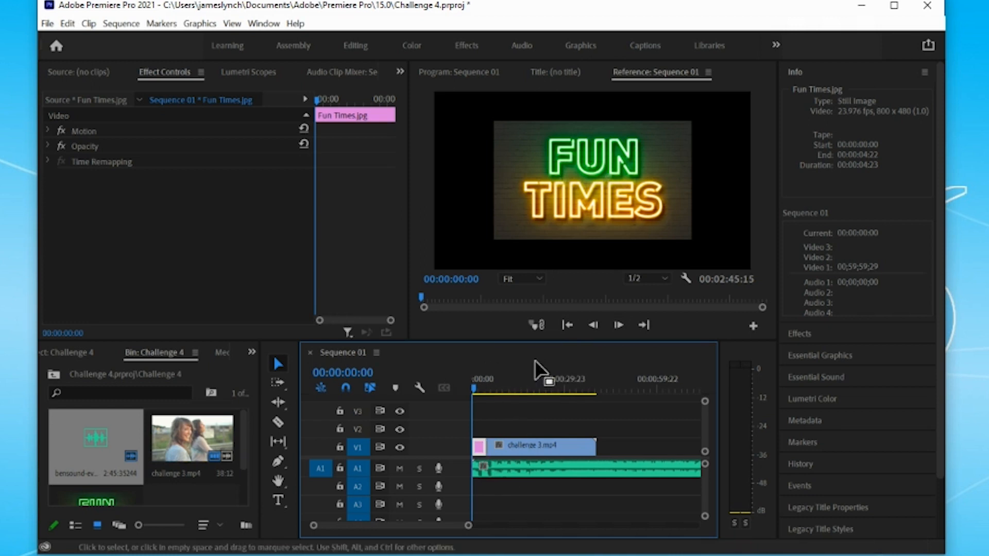
{"action": "mouse_move", "coordinate": [523, 457]}
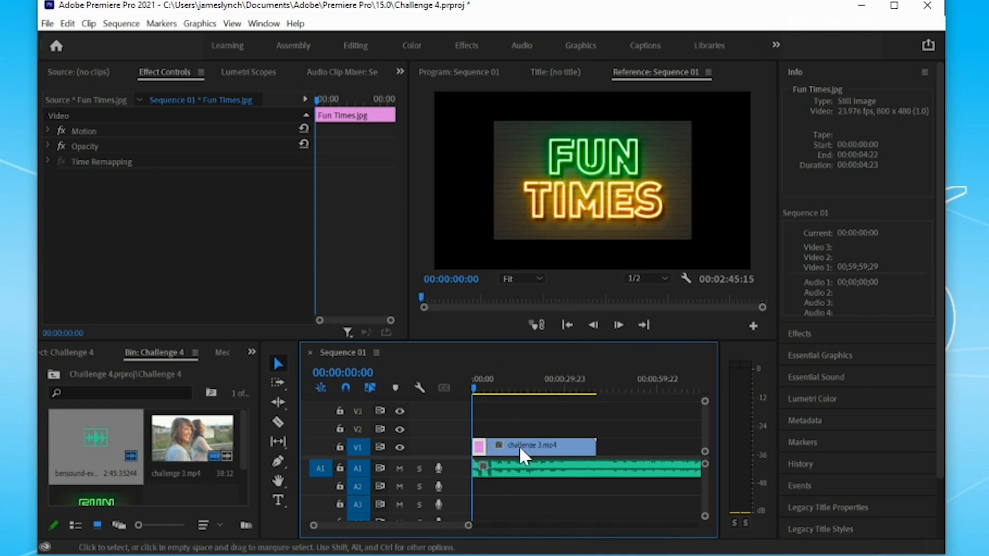
{"action": "mouse_move", "coordinate": [504, 454]}
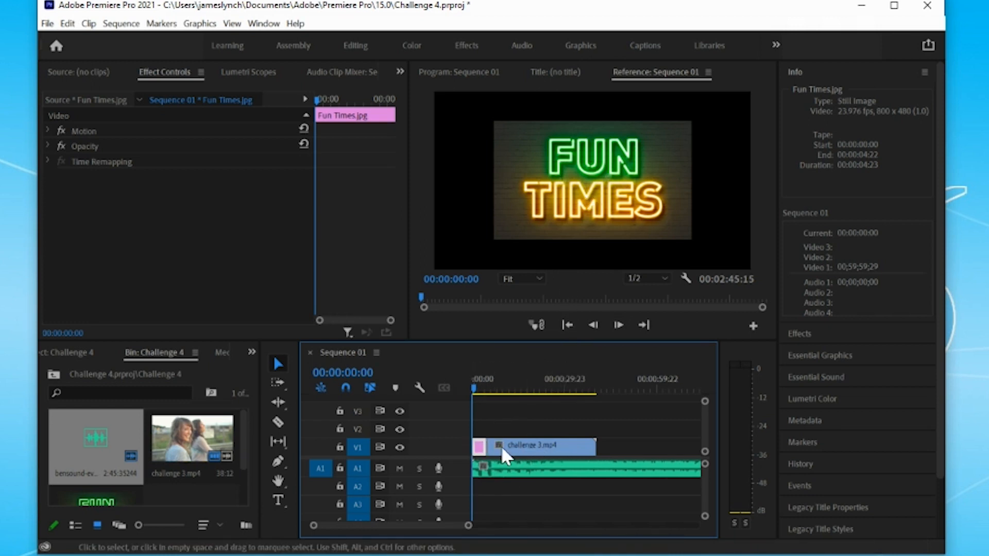
{"action": "mouse_move", "coordinate": [523, 457]}
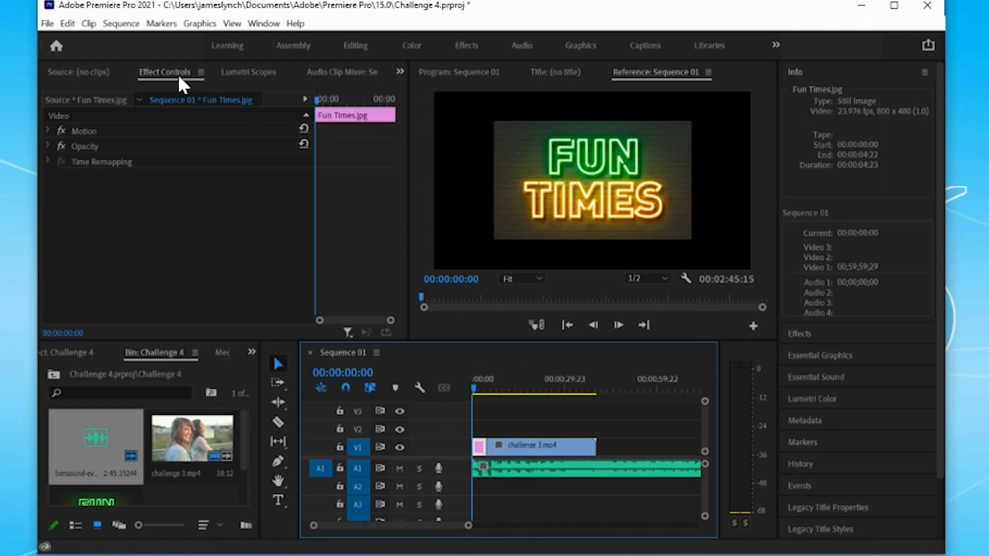
{"action": "mouse_move", "coordinate": [314, 244]}
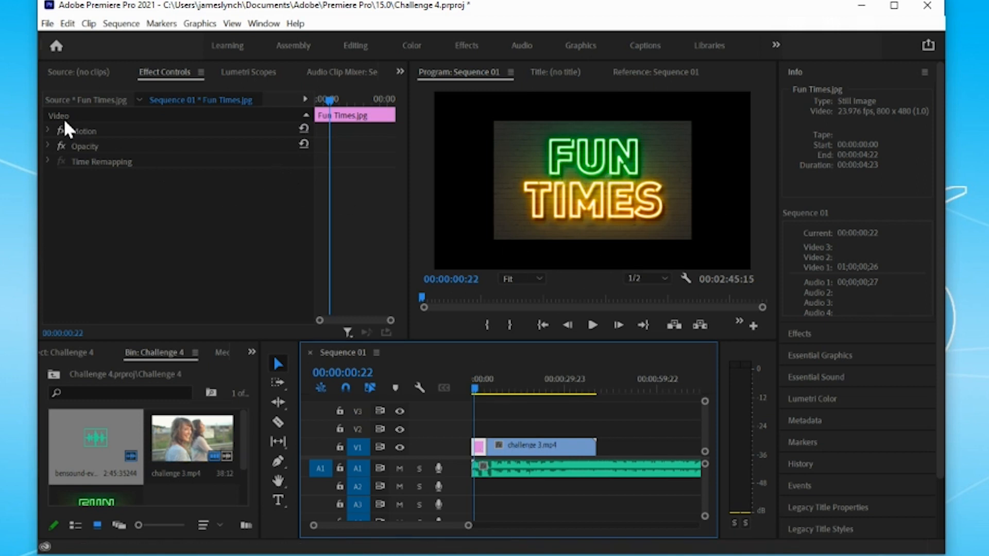
Add a Motion Scale keyframe of 100 and move it to the Fun Times clip start.
{"action": "left_click", "coordinate": [48, 131]}
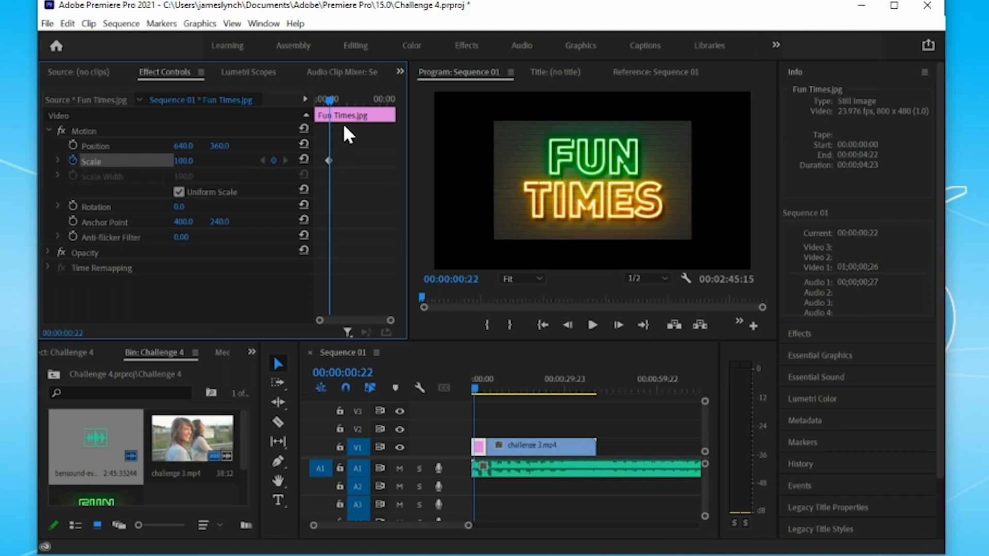
{"action": "left_click_drag", "start_coordinate": [328, 99], "coordinate": [321, 99]}
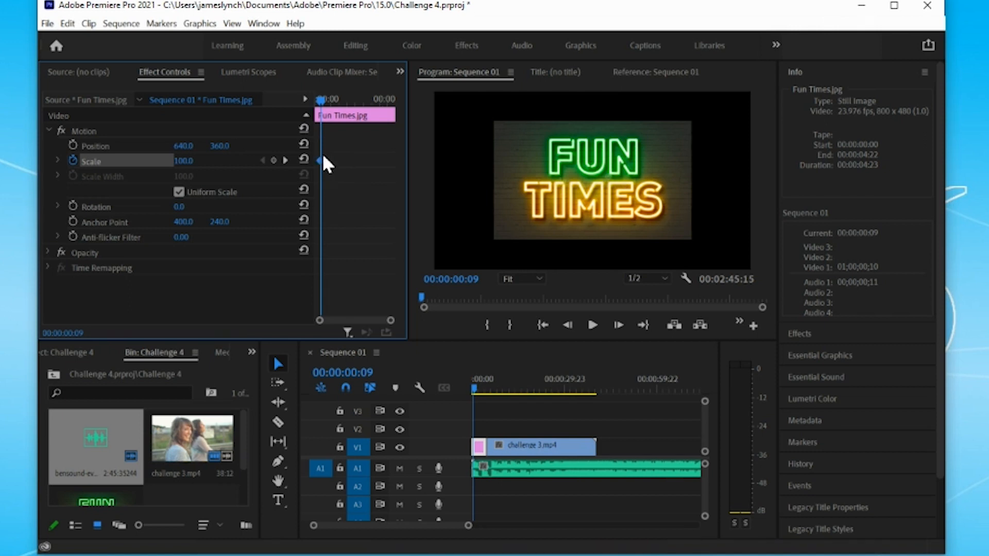
{"action": "mouse_move", "coordinate": [297, 173]}
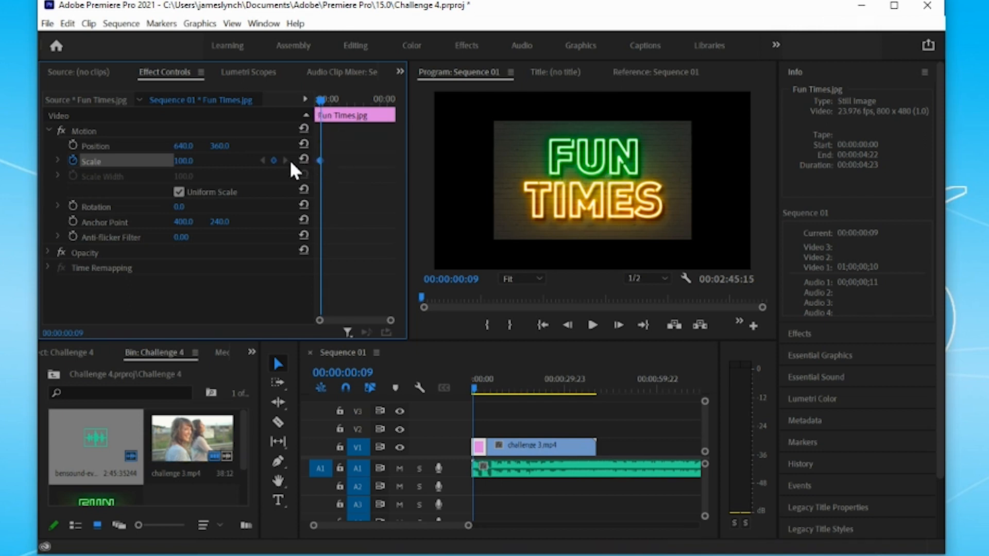
{"action": "mouse_move", "coordinate": [303, 160]}
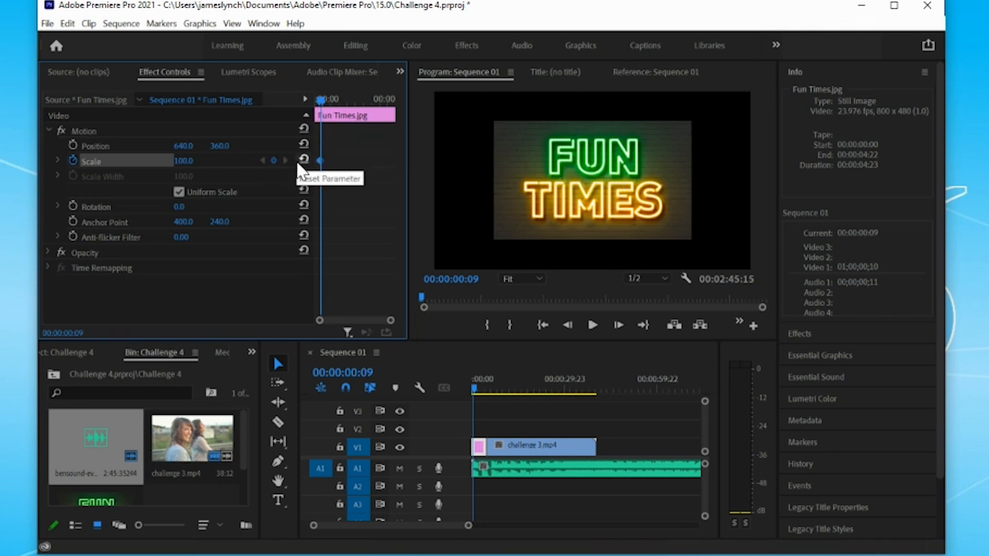
{"action": "mouse_move", "coordinate": [194, 170]}
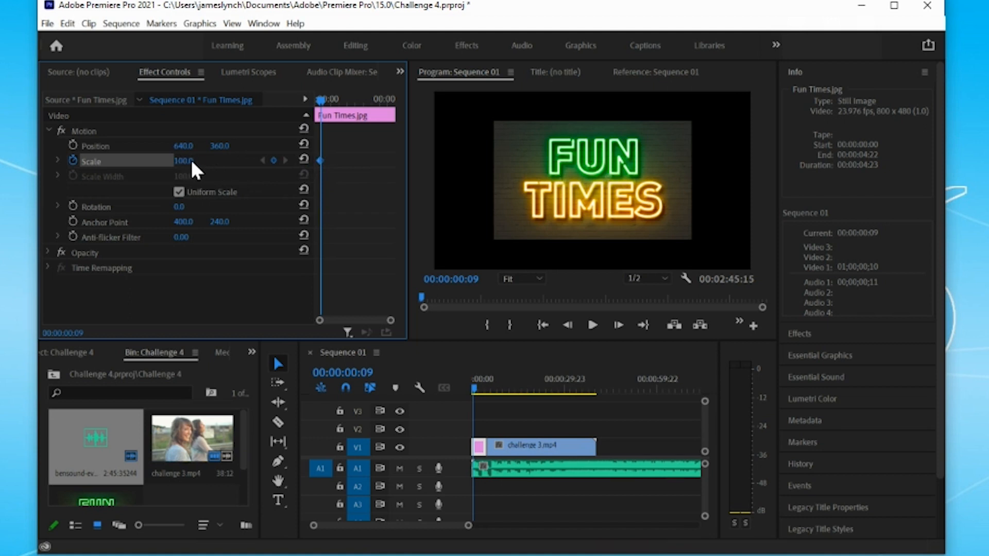
Animate Fun Times scale from 154 to a 295 keyframe at its end, then play it back.
{"action": "double_click", "coordinate": [183, 161]}
{"action": "type", "text": "154"}
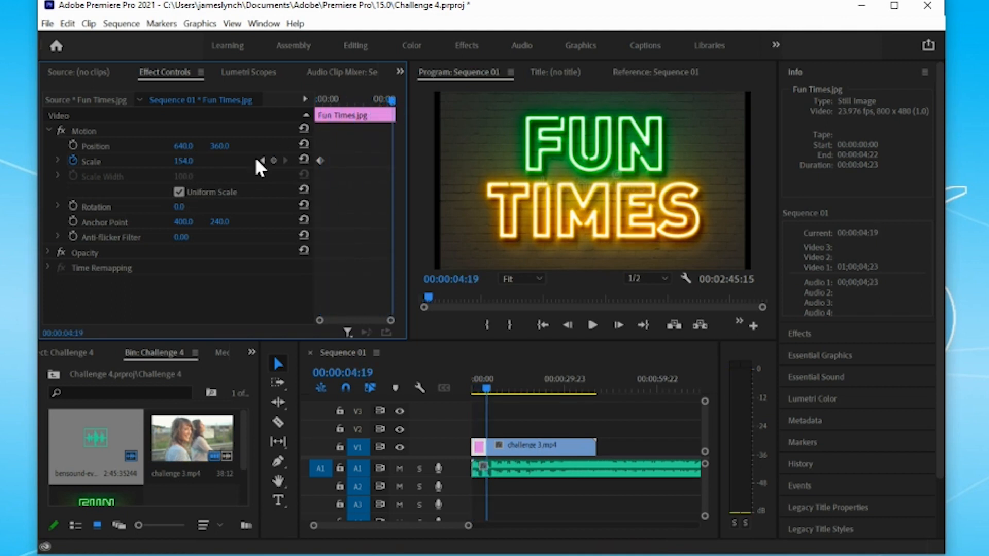
{"action": "mouse_move", "coordinate": [273, 160]}
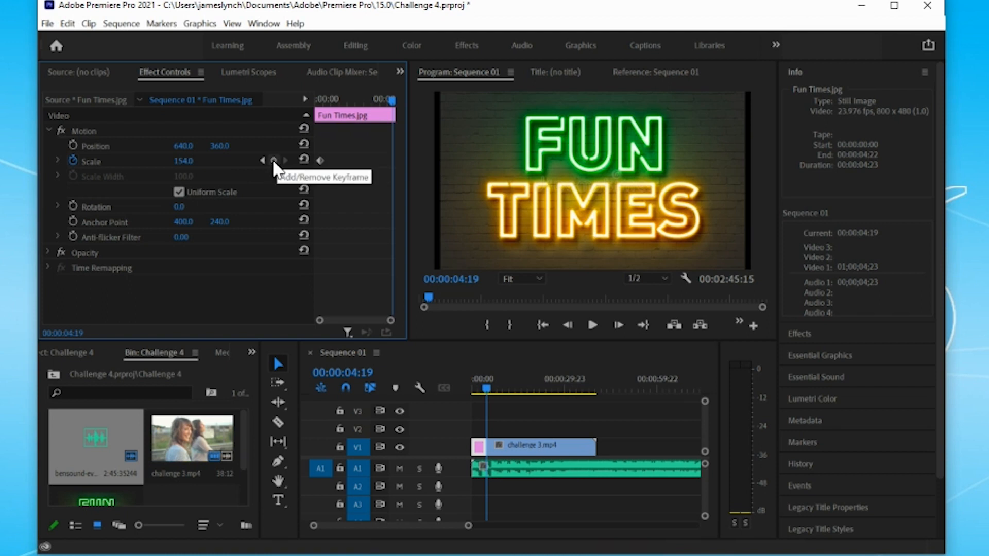
{"action": "left_click", "coordinate": [273, 160]}
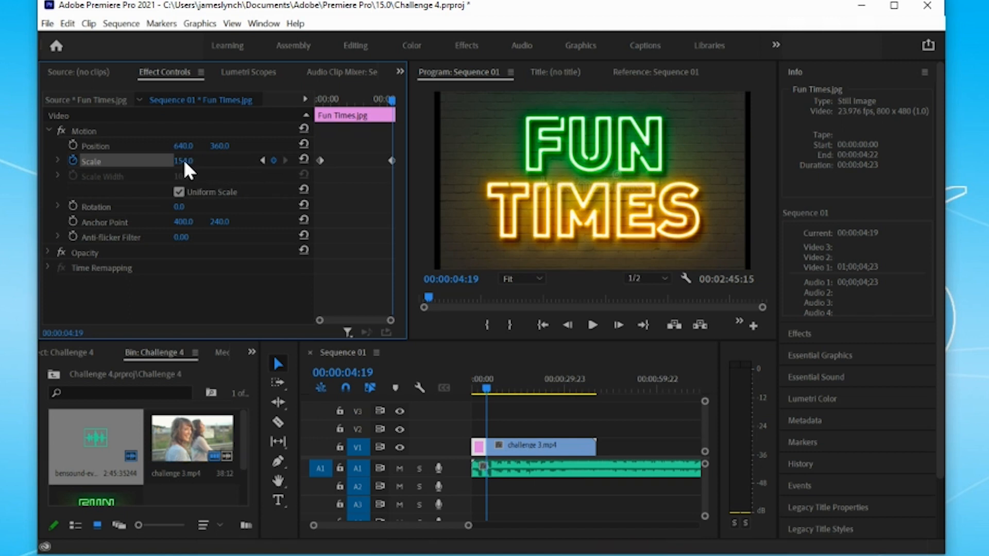
{"action": "left_click_drag", "start_coordinate": [183, 161], "coordinate": [290, 160]}
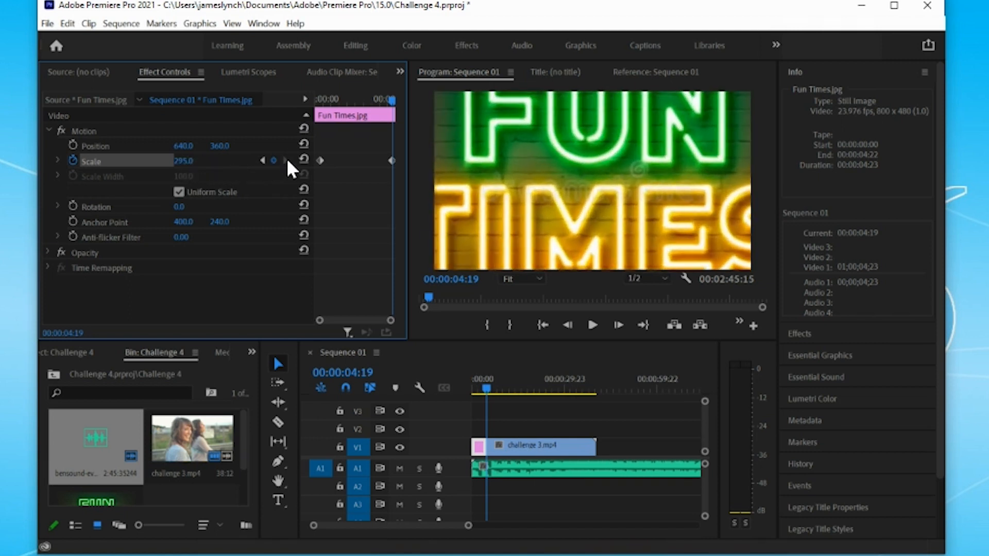
{"action": "mouse_move", "coordinate": [394, 113]}
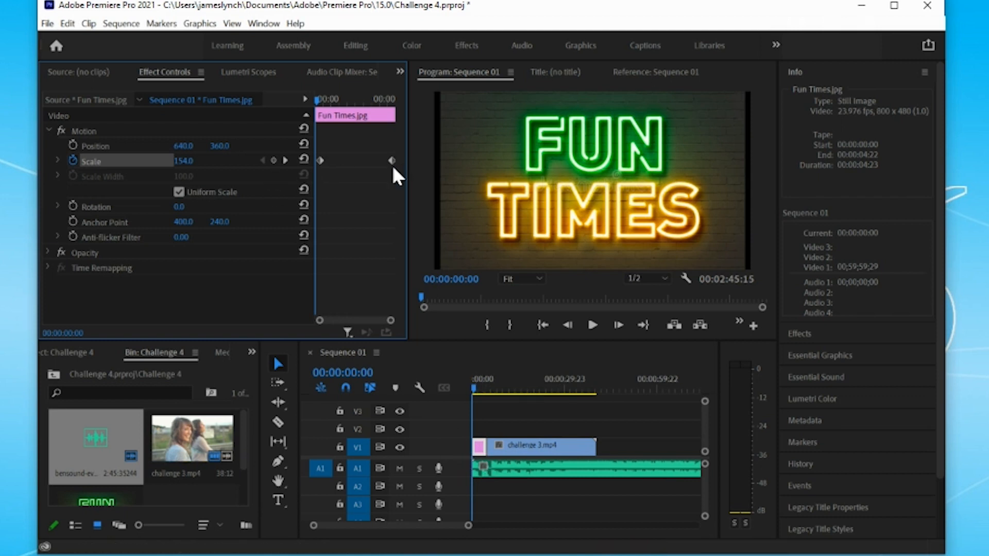
{"action": "left_click", "coordinate": [592, 325]}
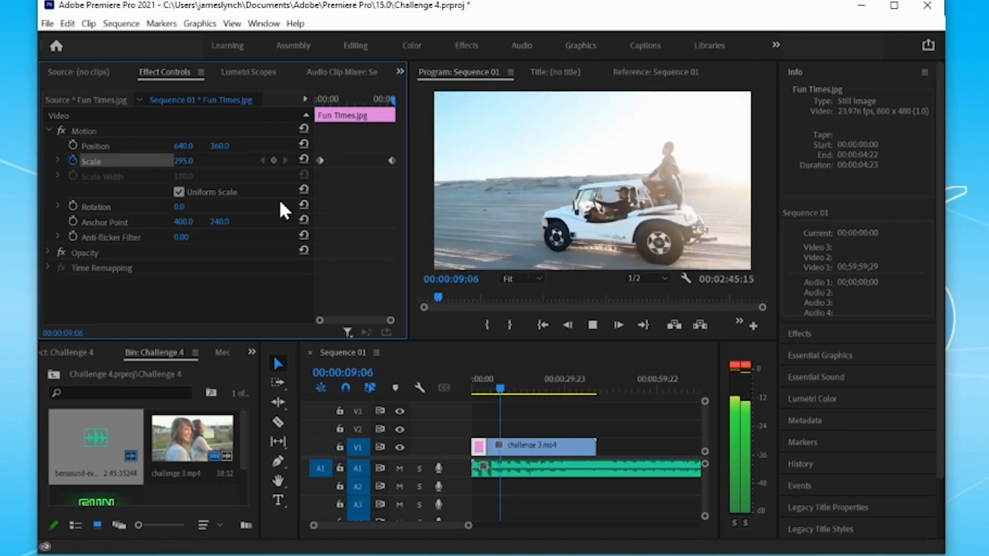
Stop playback and razor challenge 3.mp4 at 00:00:11:06.
{"action": "left_click", "coordinate": [655, 72]}
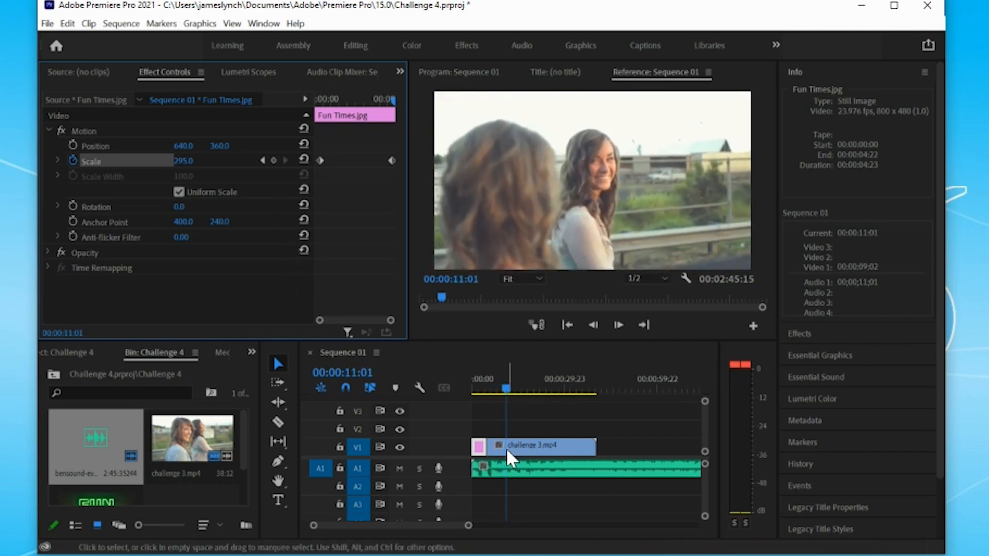
{"action": "mouse_move", "coordinate": [511, 459]}
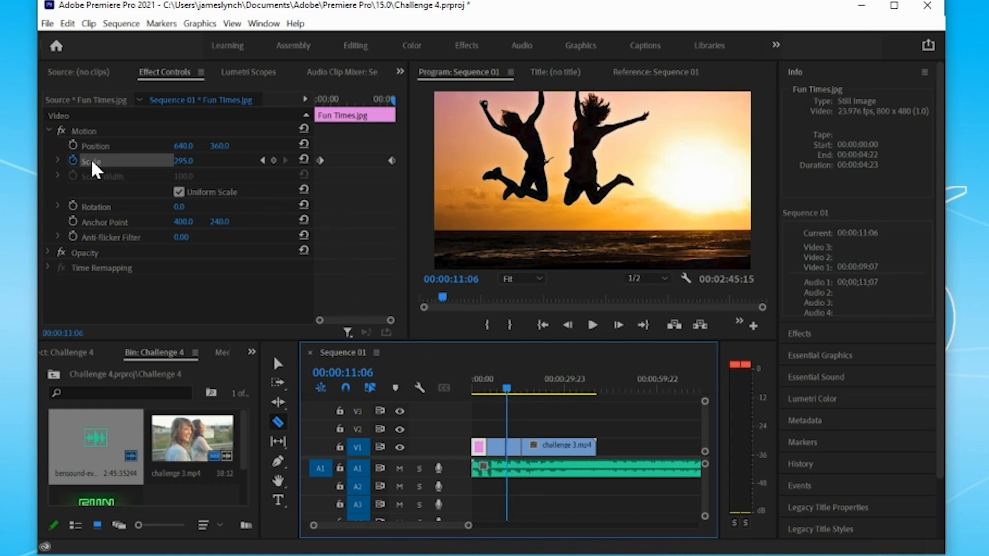
{"action": "mouse_move", "coordinate": [99, 172]}
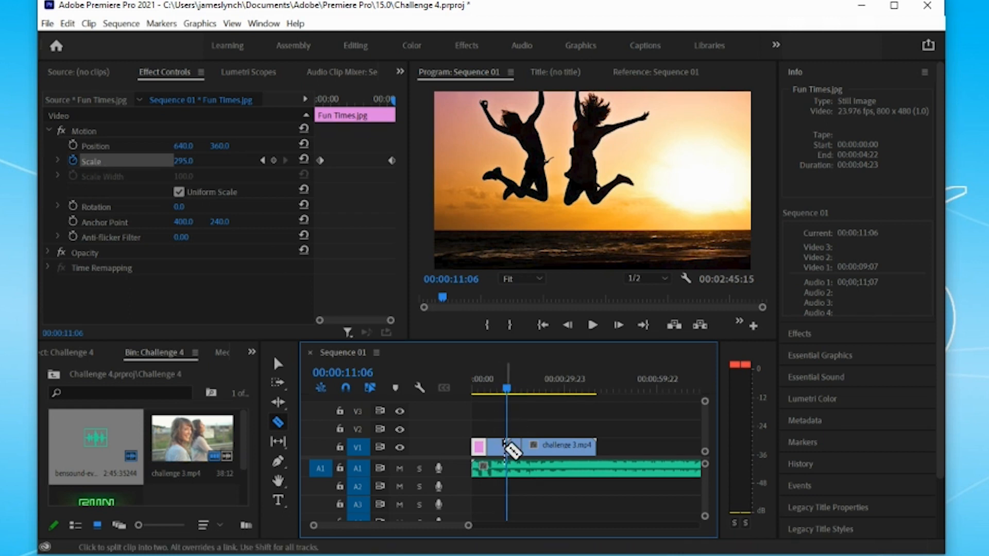
{"action": "left_click", "coordinate": [278, 363]}
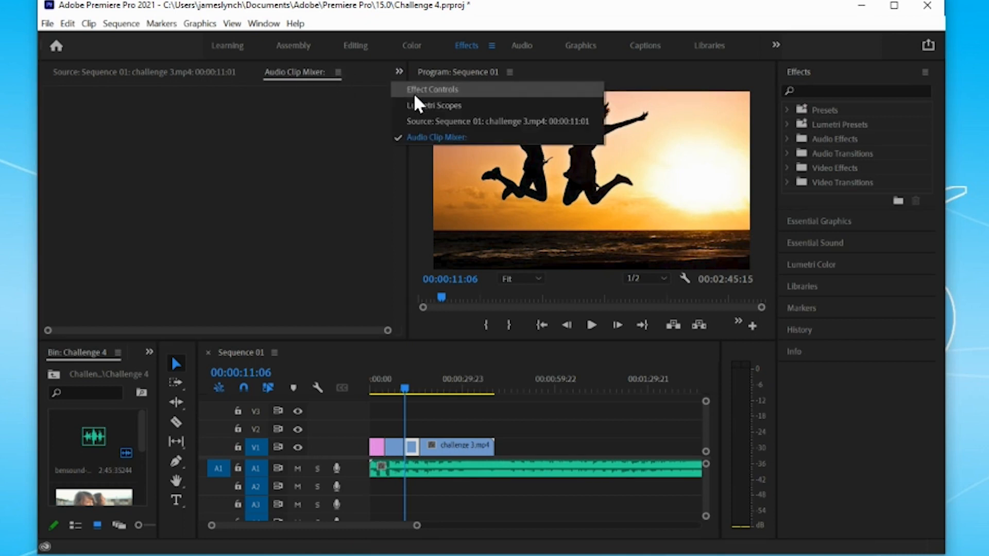
Keyframe the cut clip's Scale at its start and scrub it larger at its end.
{"action": "left_click", "coordinate": [431, 89]}
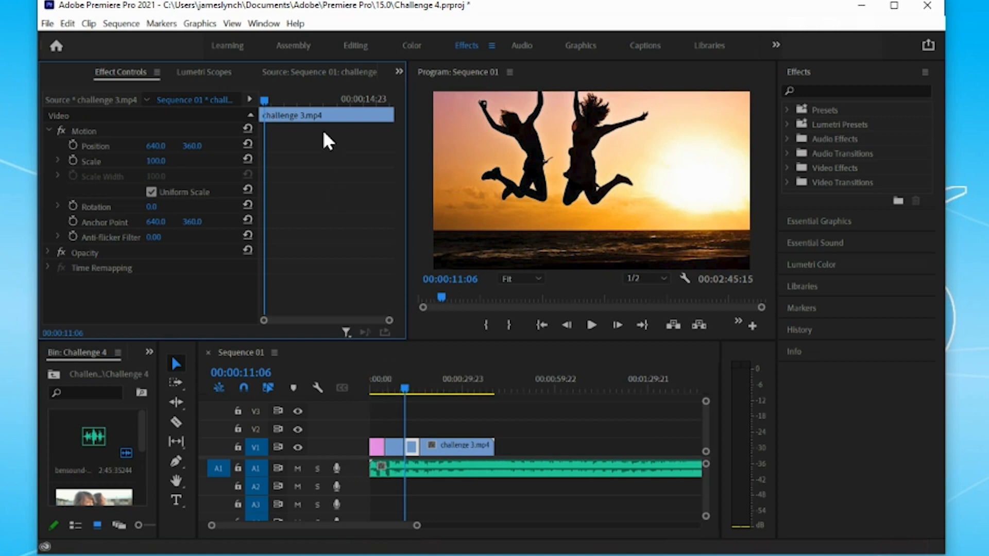
{"action": "mouse_move", "coordinate": [74, 165]}
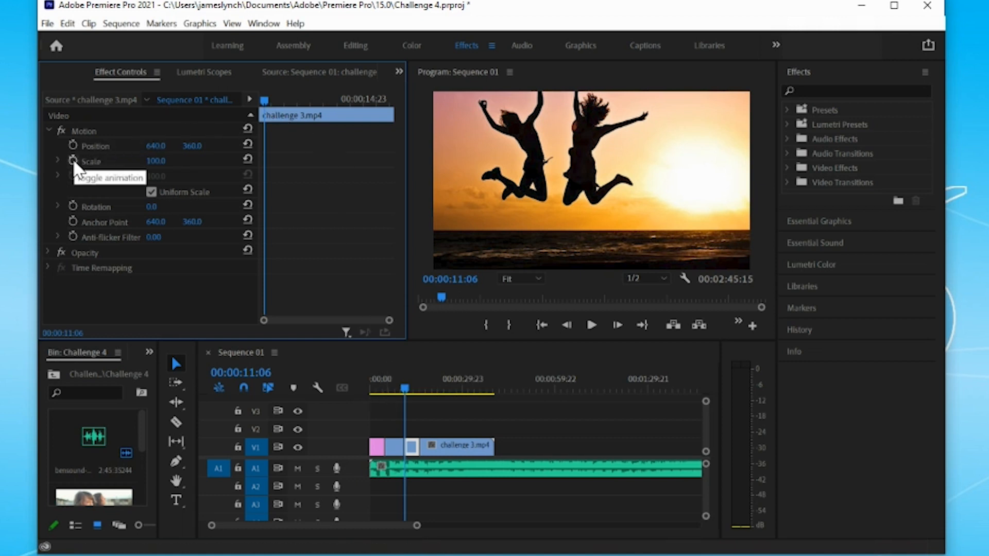
{"action": "left_click", "coordinate": [74, 161]}
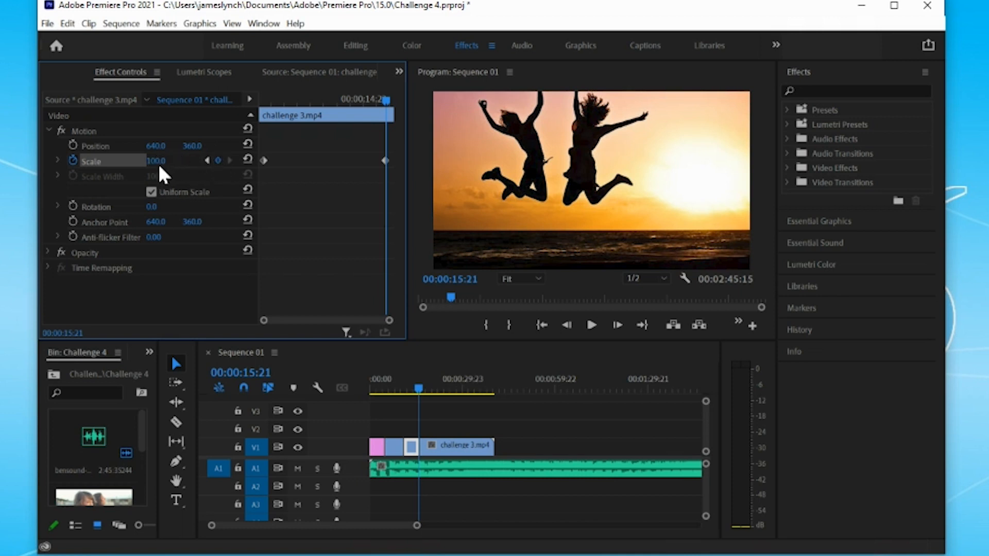
{"action": "left_click_drag", "start_coordinate": [155, 160], "coordinate": [183, 161]}
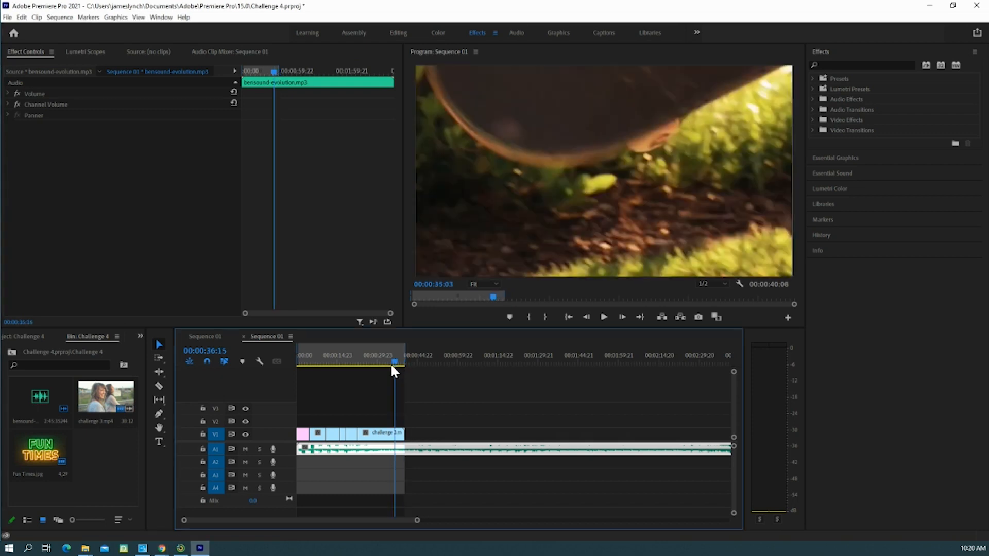
Move the playhead to the video's end, then back to the sequence start.
{"action": "left_click", "coordinate": [338, 362]}
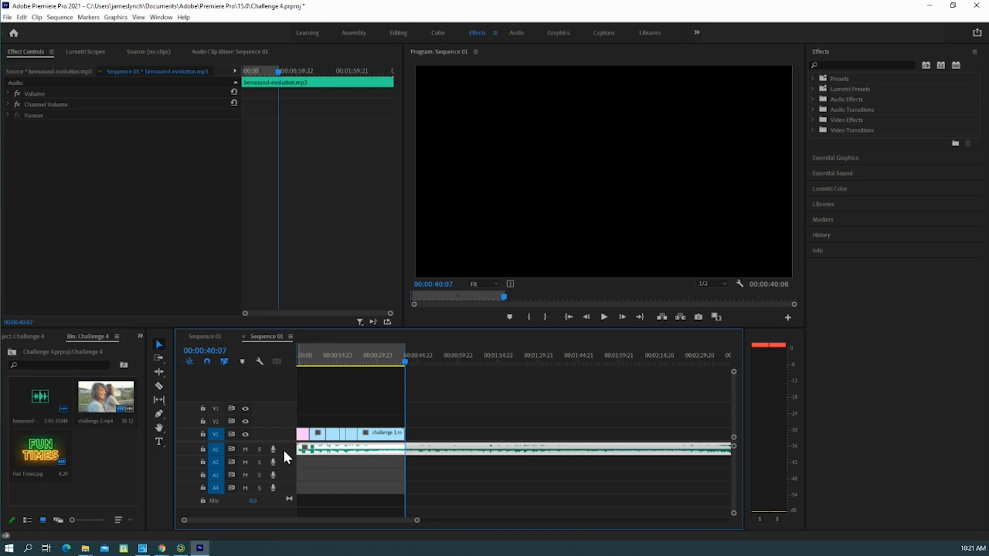
{"action": "left_click", "coordinate": [303, 366]}
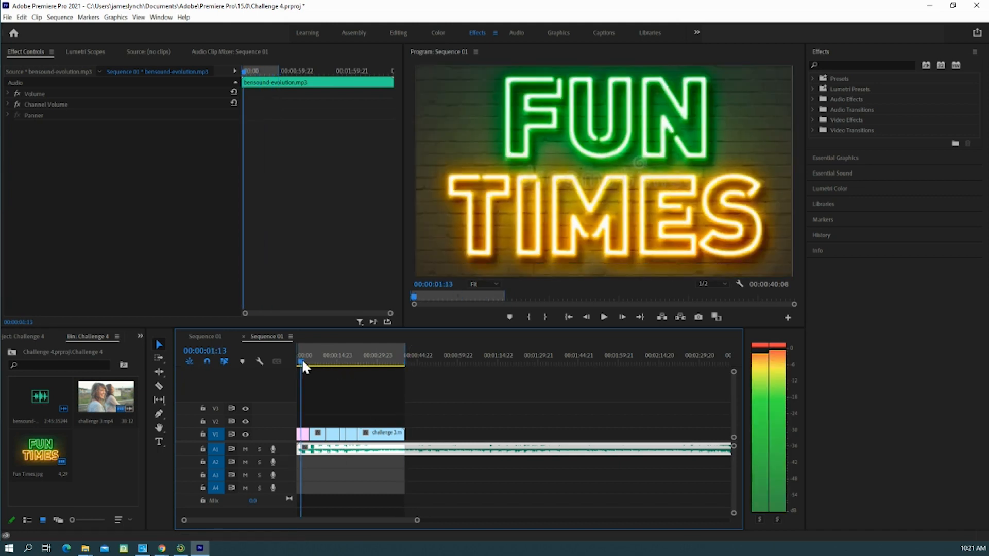
{"action": "left_click", "coordinate": [301, 365]}
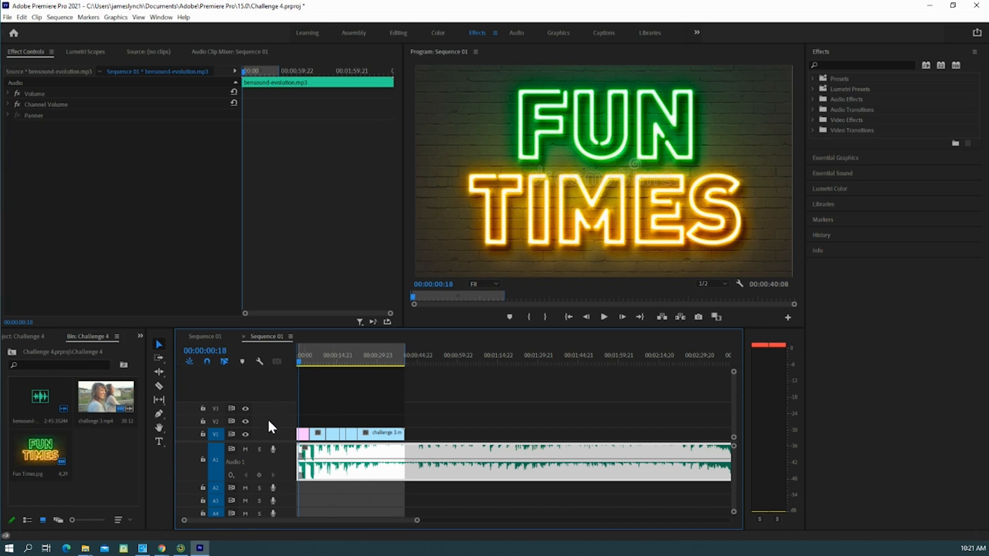
{"action": "mouse_move", "coordinate": [258, 474]}
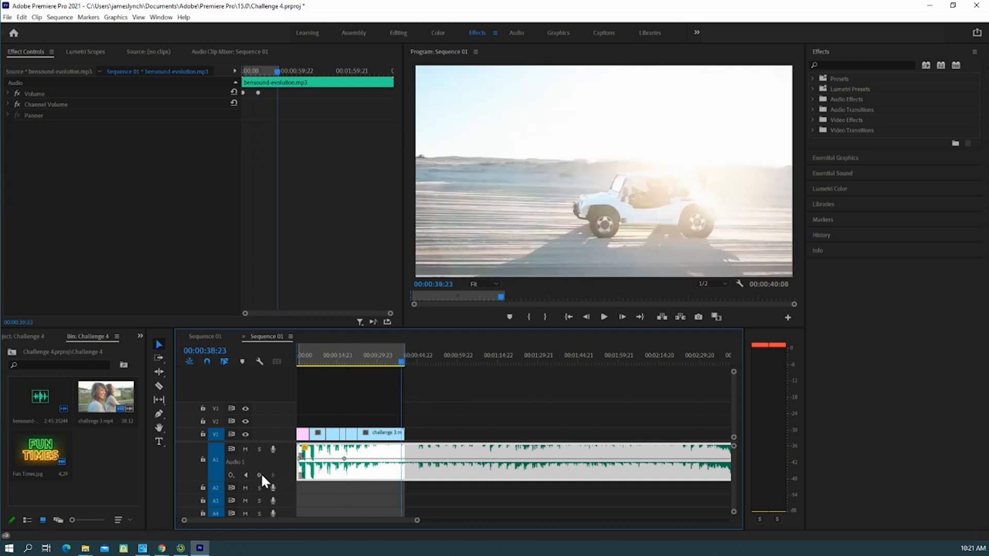
{"action": "mouse_move", "coordinate": [336, 463]}
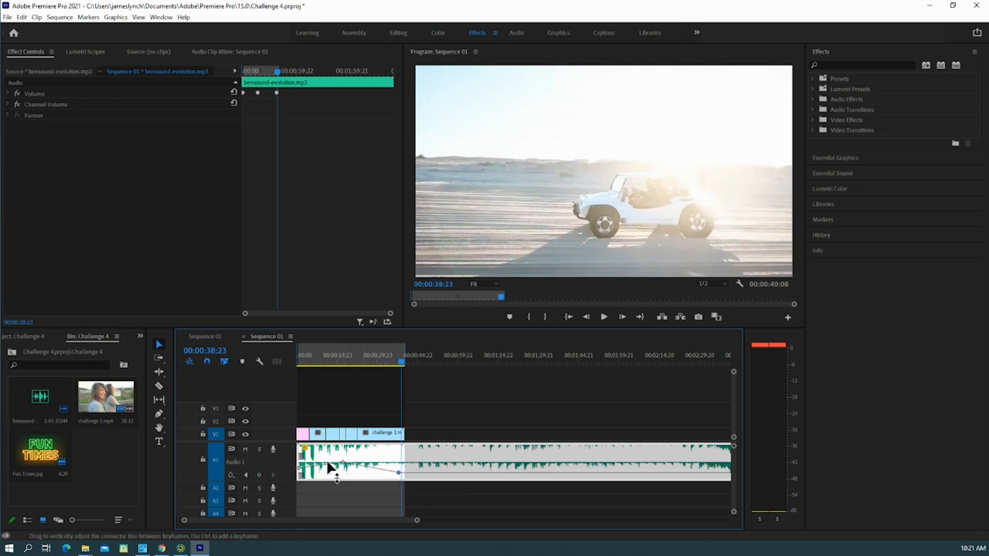
Add another music volume keyframe, then preview from about 30 seconds and from the start.
{"action": "left_click", "coordinate": [398, 355]}
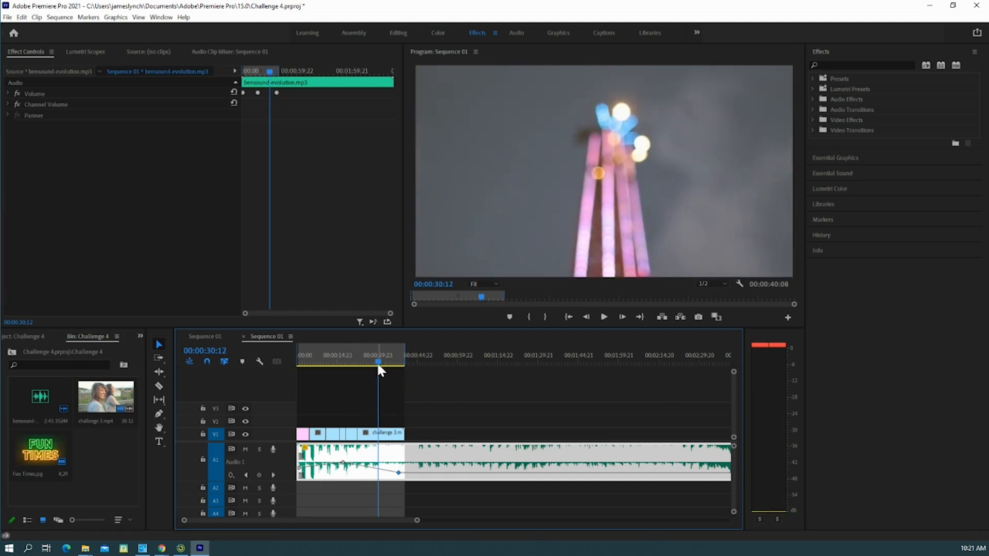
{"action": "left_click", "coordinate": [372, 369]}
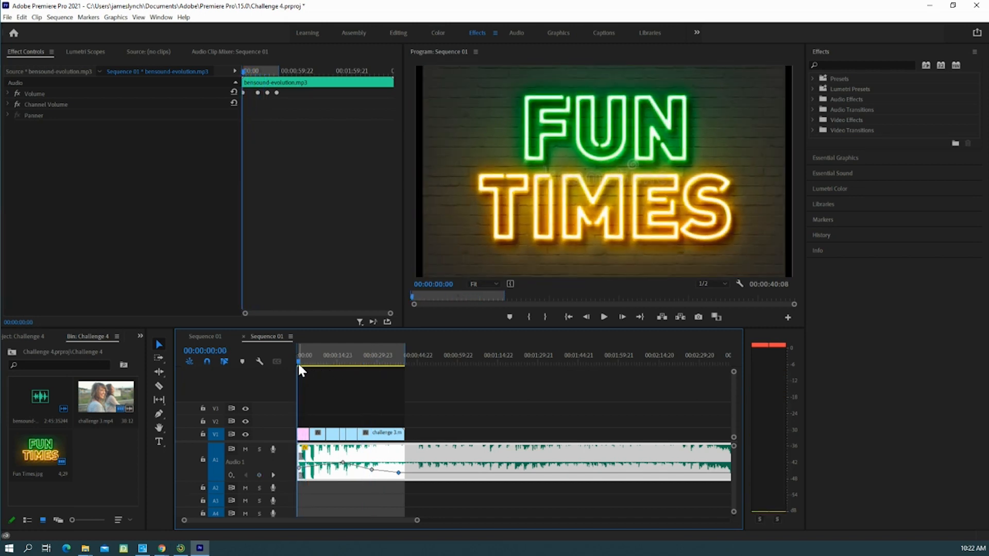
{"action": "left_click", "coordinate": [602, 316]}
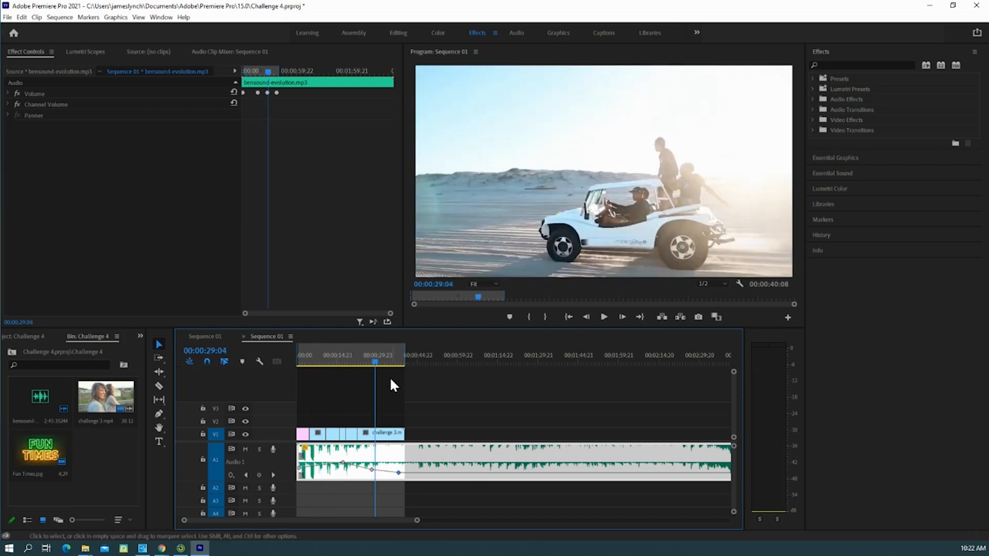
{"action": "left_click", "coordinate": [603, 317]}
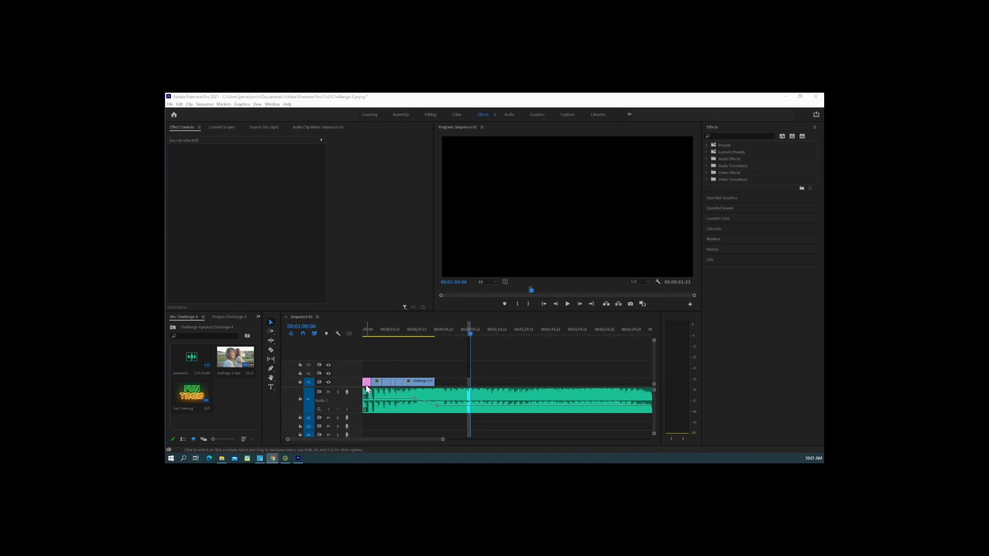
{"action": "mouse_move", "coordinate": [411, 387]}
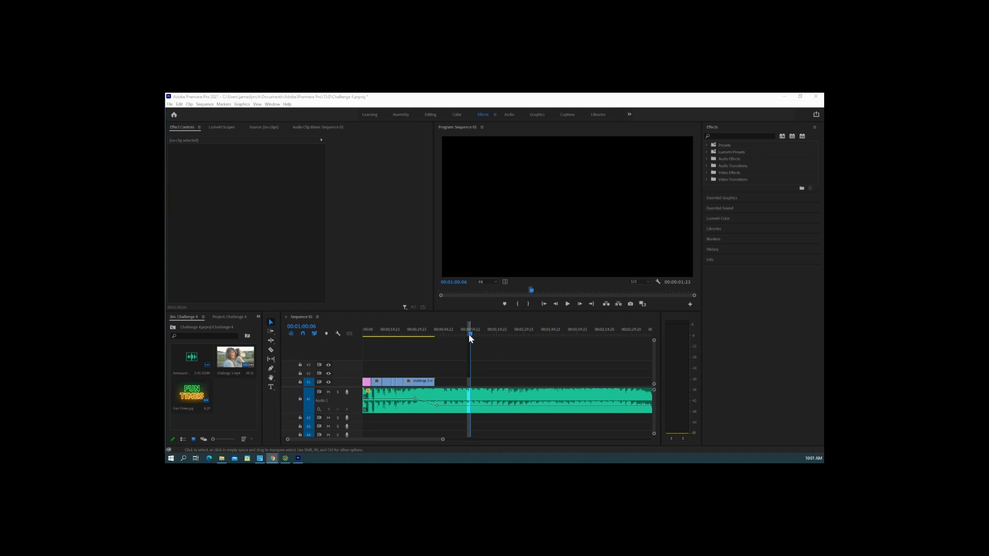
Move the playhead to the end of the video clip, around 40 seconds.
{"action": "left_click", "coordinate": [421, 329]}
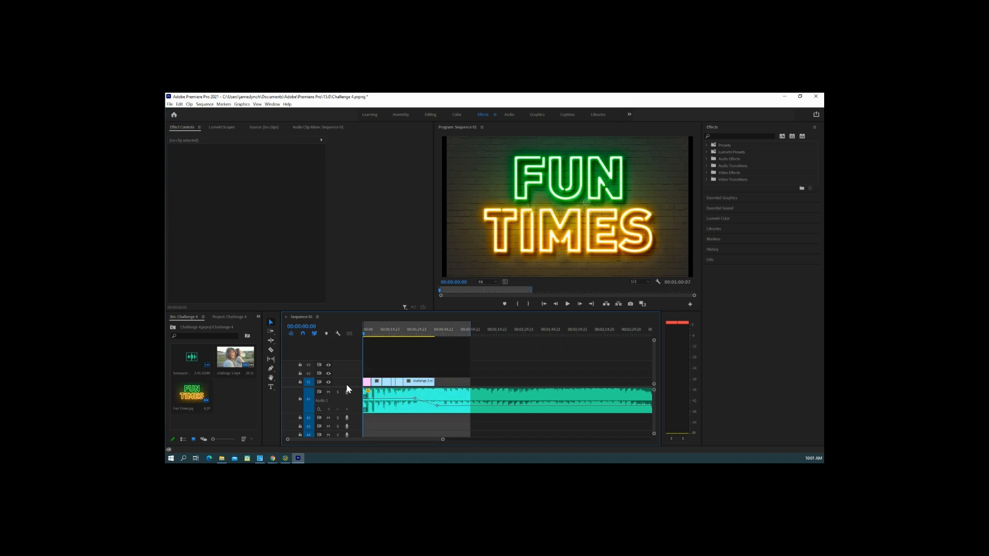
{"action": "mouse_move", "coordinate": [434, 339]}
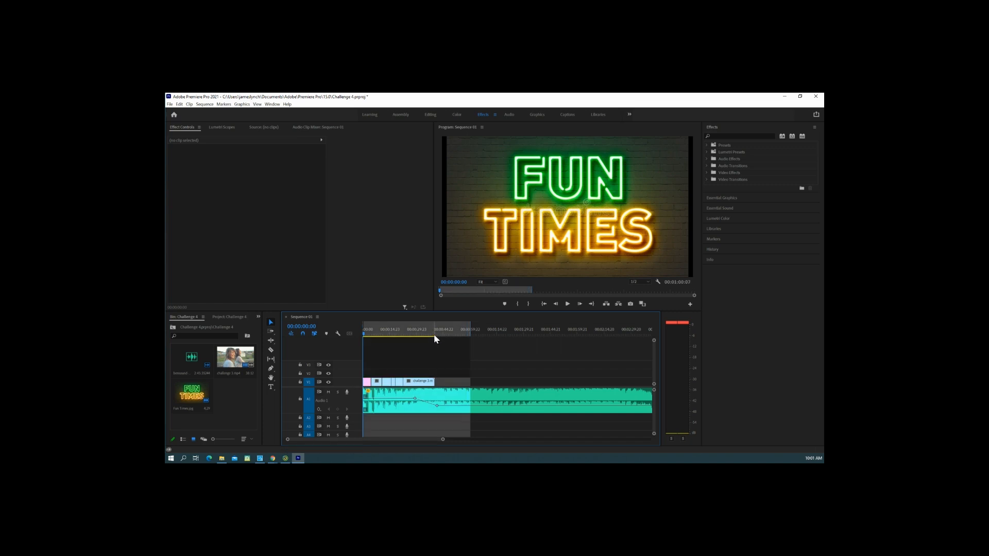
{"action": "left_click", "coordinate": [434, 332]}
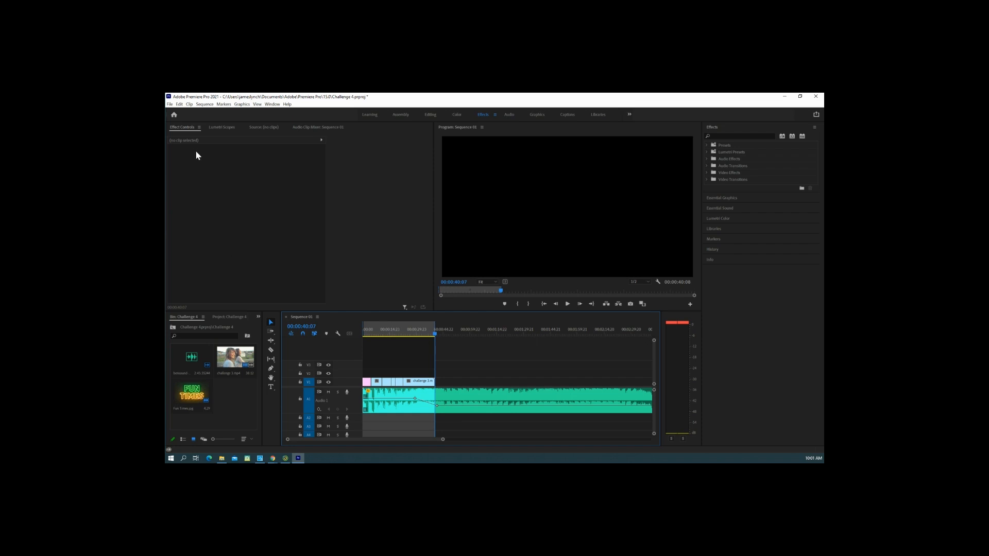
{"action": "mouse_move", "coordinate": [357, 386]}
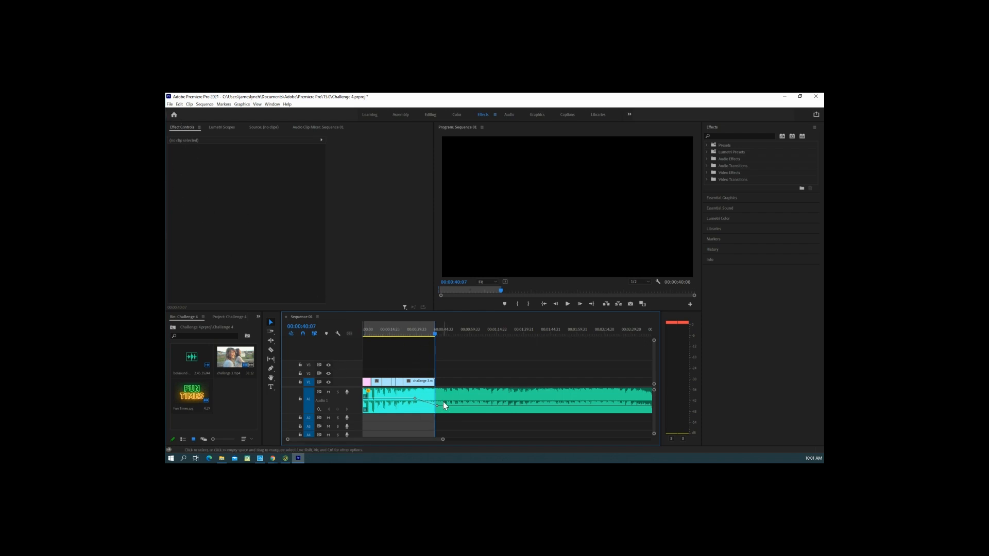
{"action": "mouse_move", "coordinate": [175, 113]}
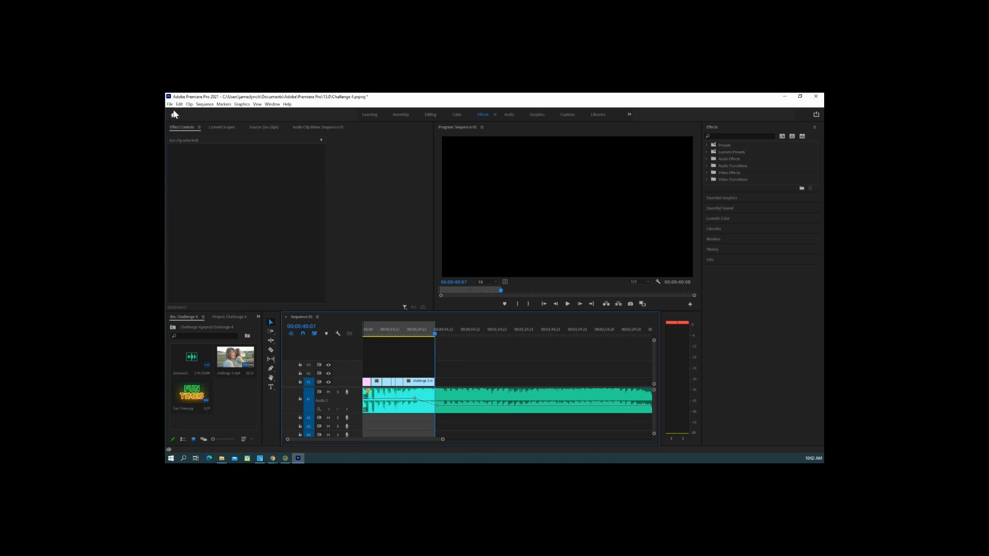
{"action": "left_click", "coordinate": [169, 104]}
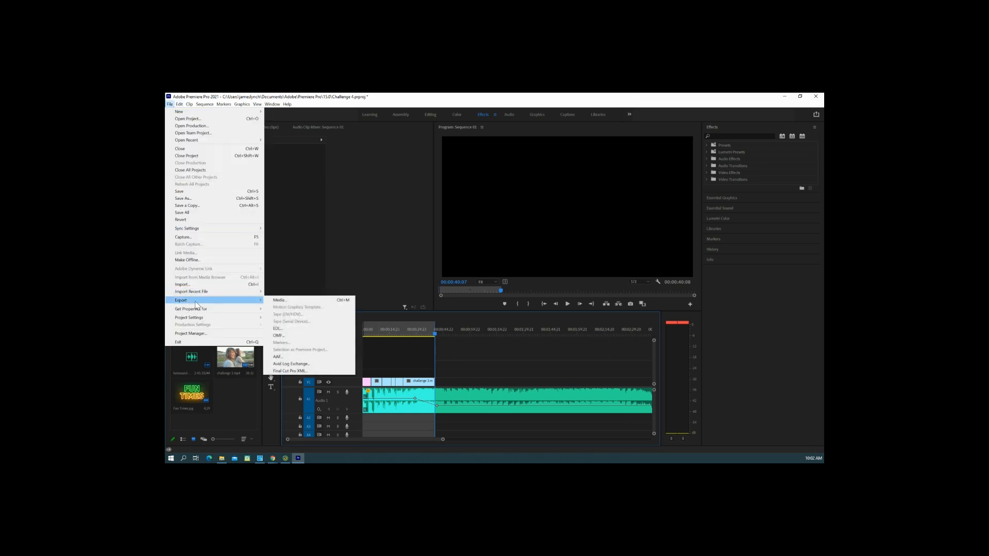
Export Sequence 01 through Export Media with the H.264 format.
{"action": "left_click", "coordinate": [284, 306]}
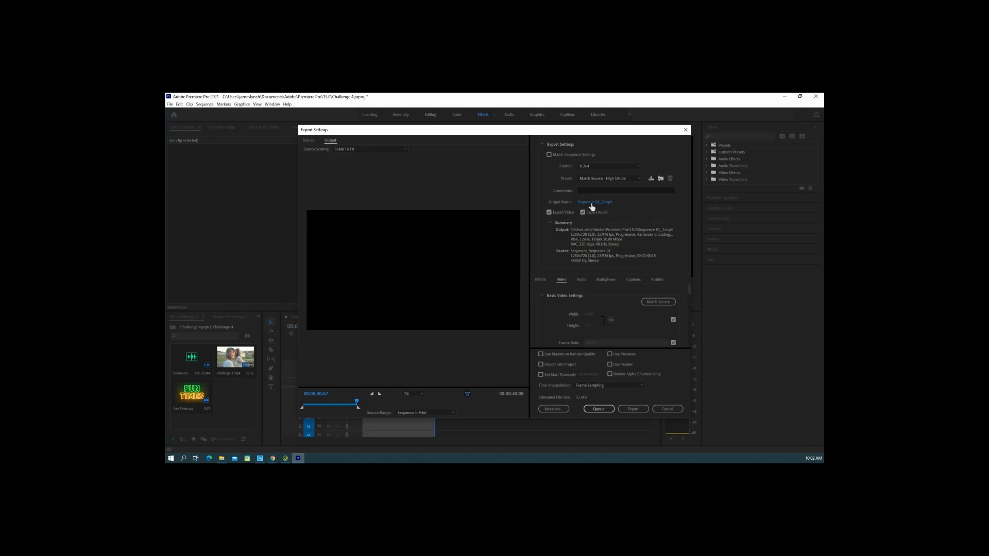
{"action": "mouse_move", "coordinate": [600, 208]}
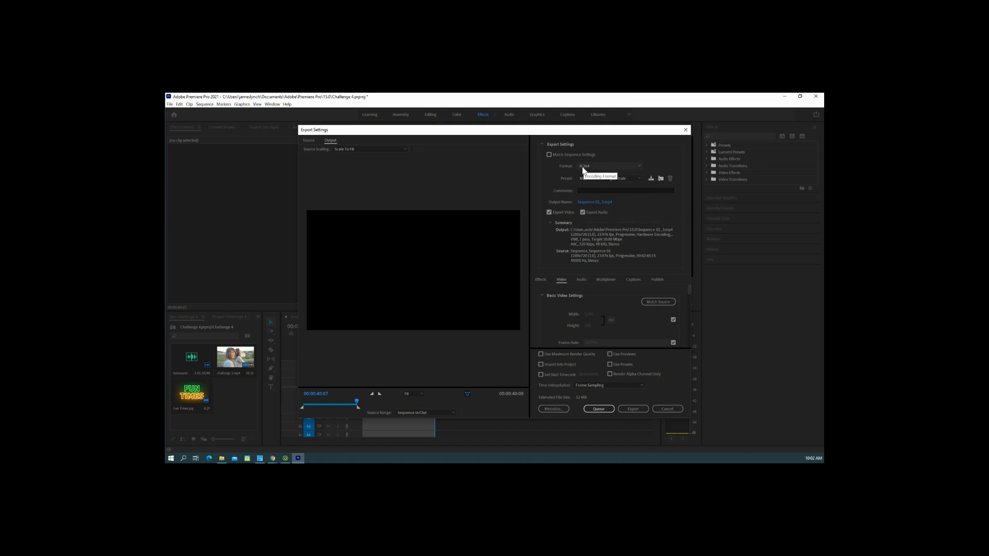
{"action": "left_click", "coordinate": [610, 166]}
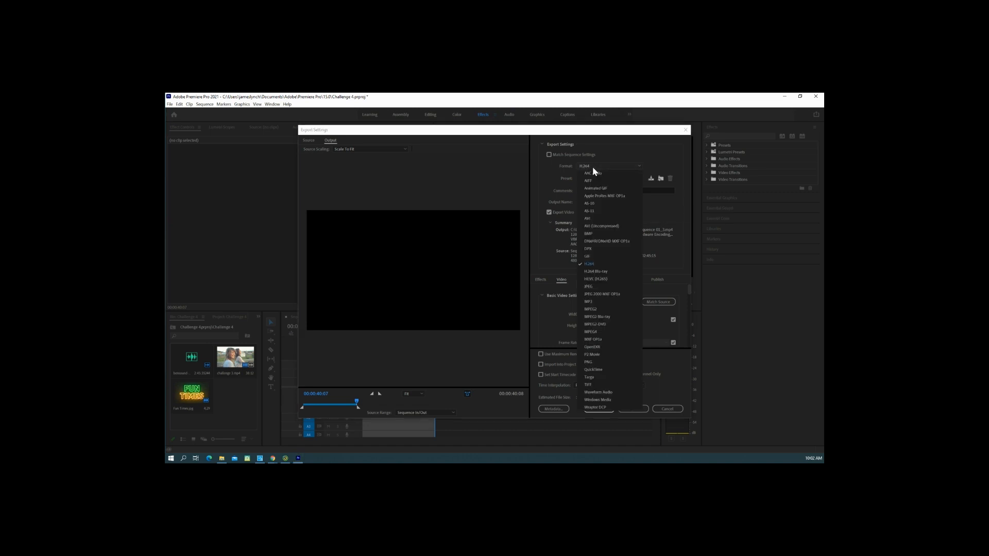
{"action": "left_click", "coordinate": [588, 264]}
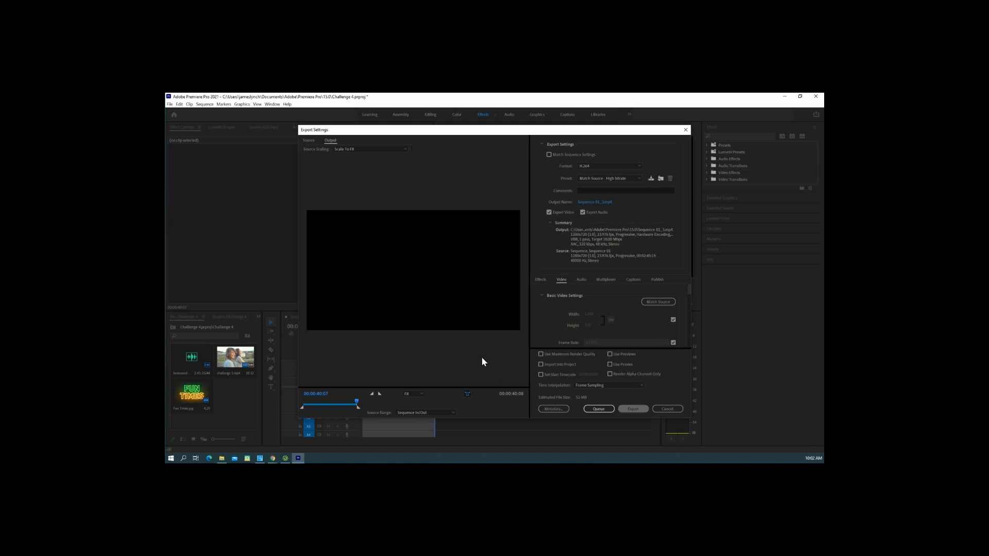
{"action": "left_click", "coordinate": [632, 408]}
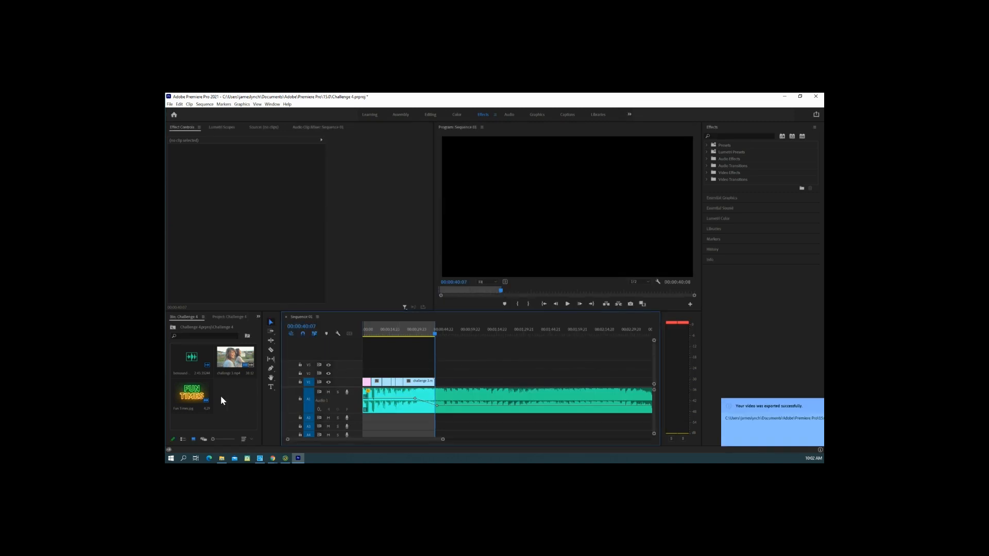
{"action": "left_click", "coordinate": [171, 458]}
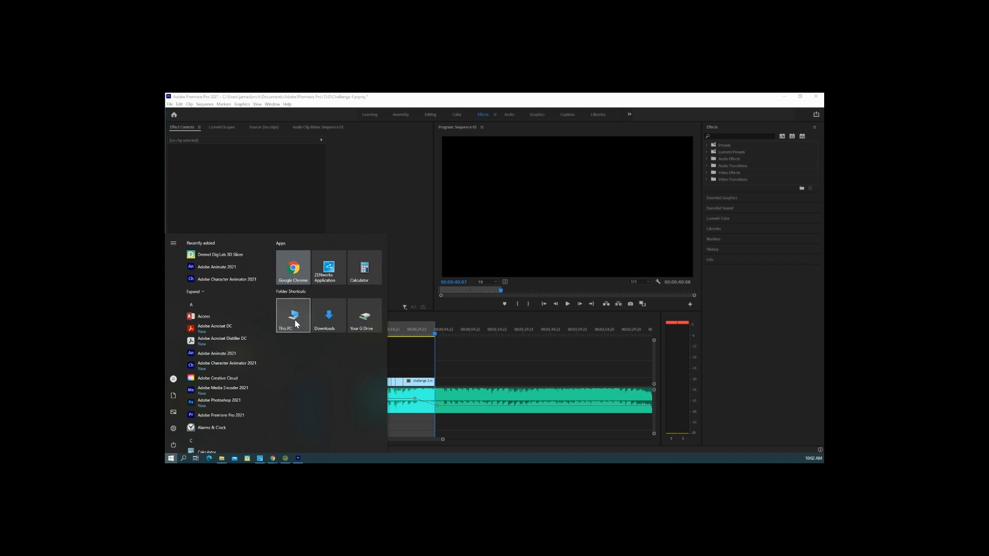
Search This PC in File Explorer for 'sequ' to find the Sequence 01 exports.
{"action": "left_click", "coordinate": [292, 315]}
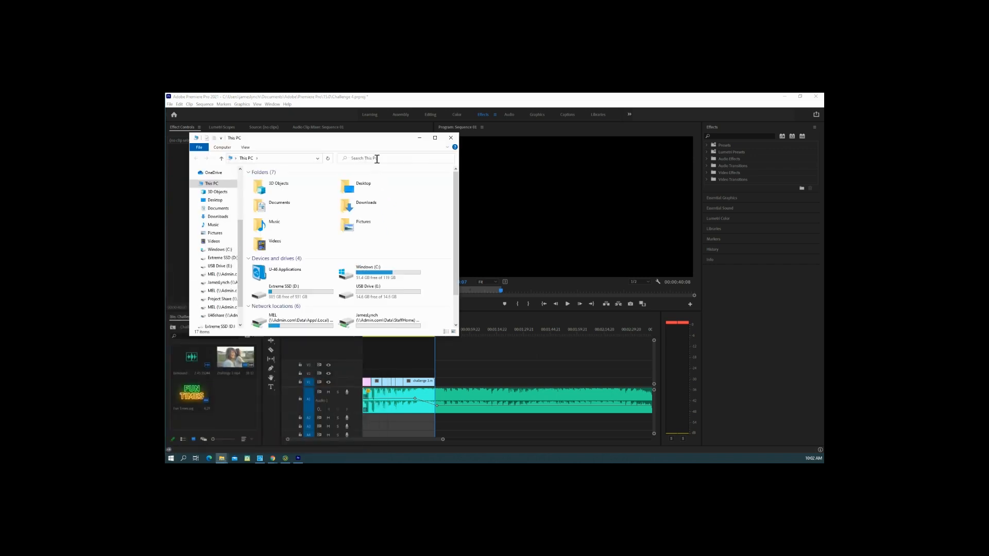
{"action": "left_click", "coordinate": [372, 158]}
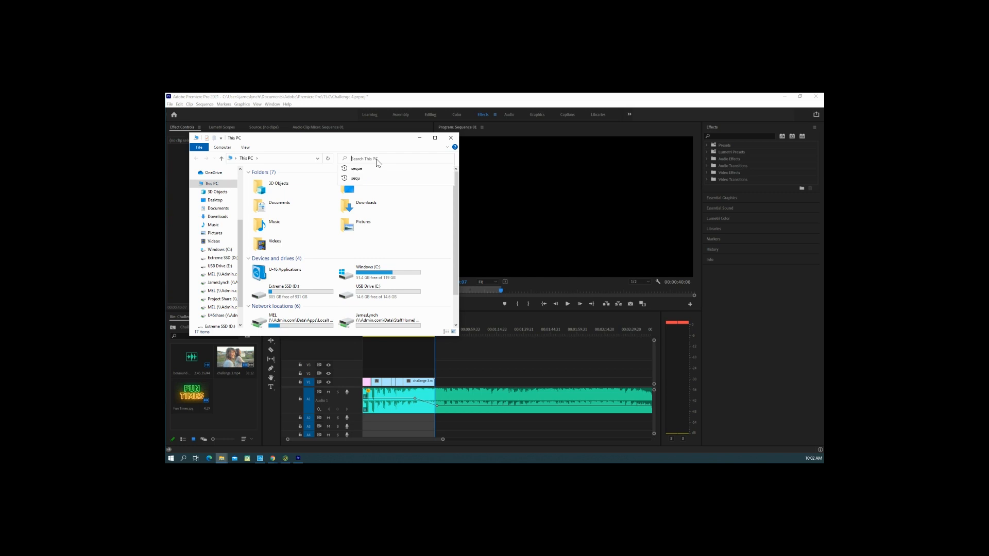
{"action": "type", "text": "sequence"}
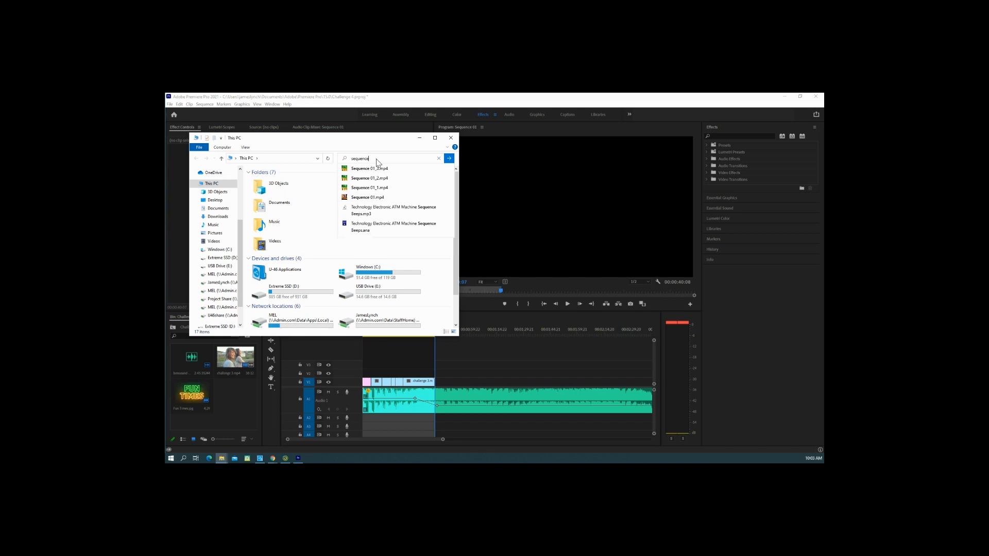
{"action": "mouse_move", "coordinate": [370, 169]}
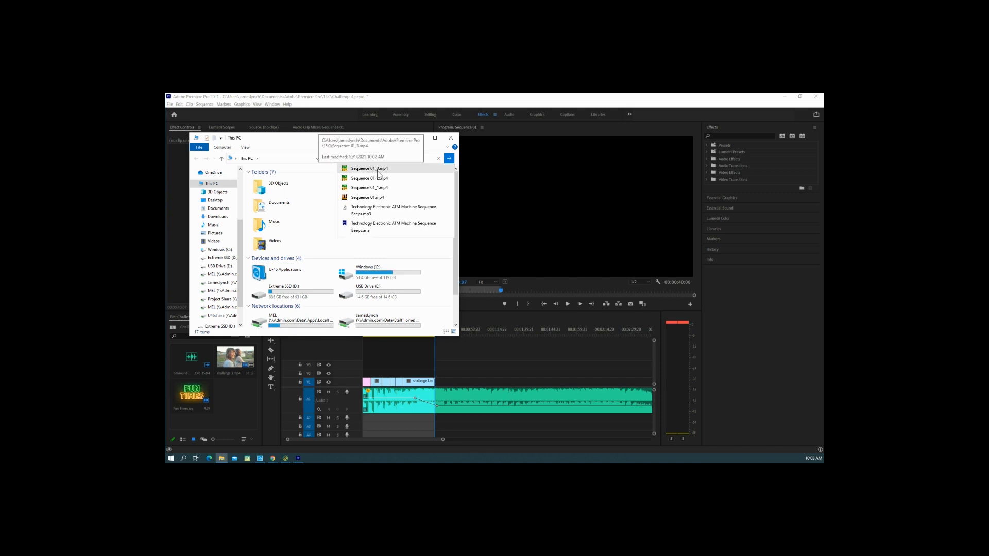